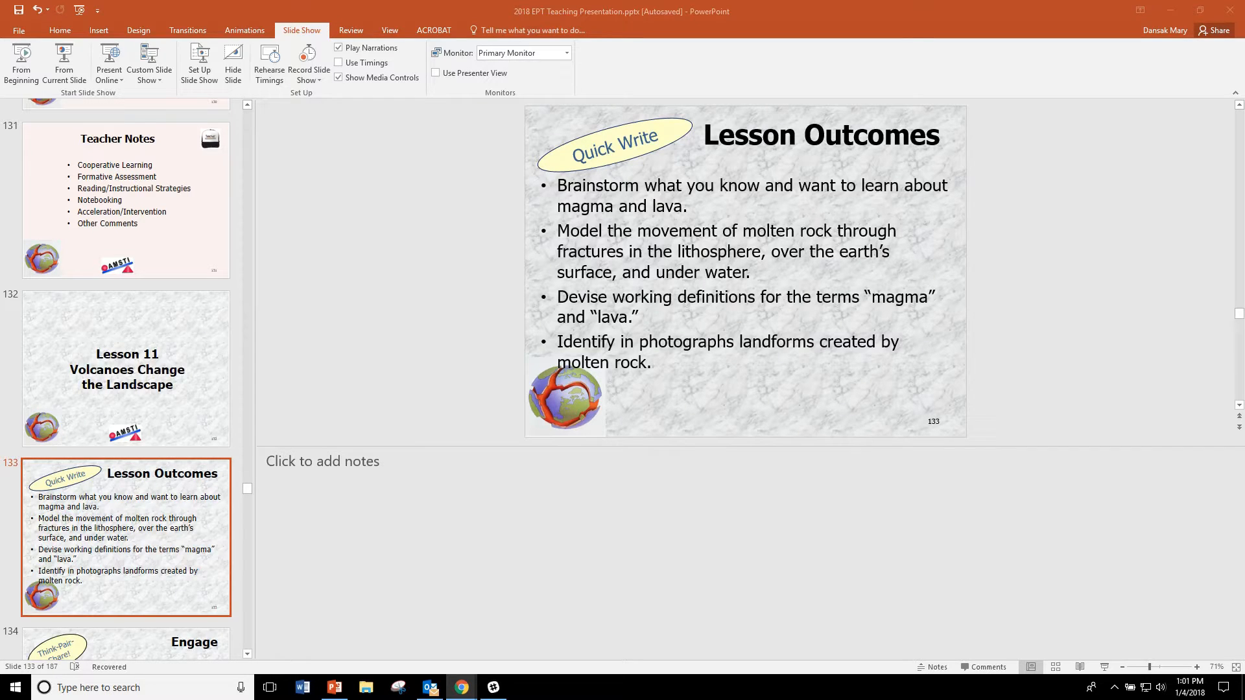
Step: Switch from the Lesson Outcomes slide to the Lesson 11 'Lesson at a Glance' teacher edition page
left_click(460, 687)
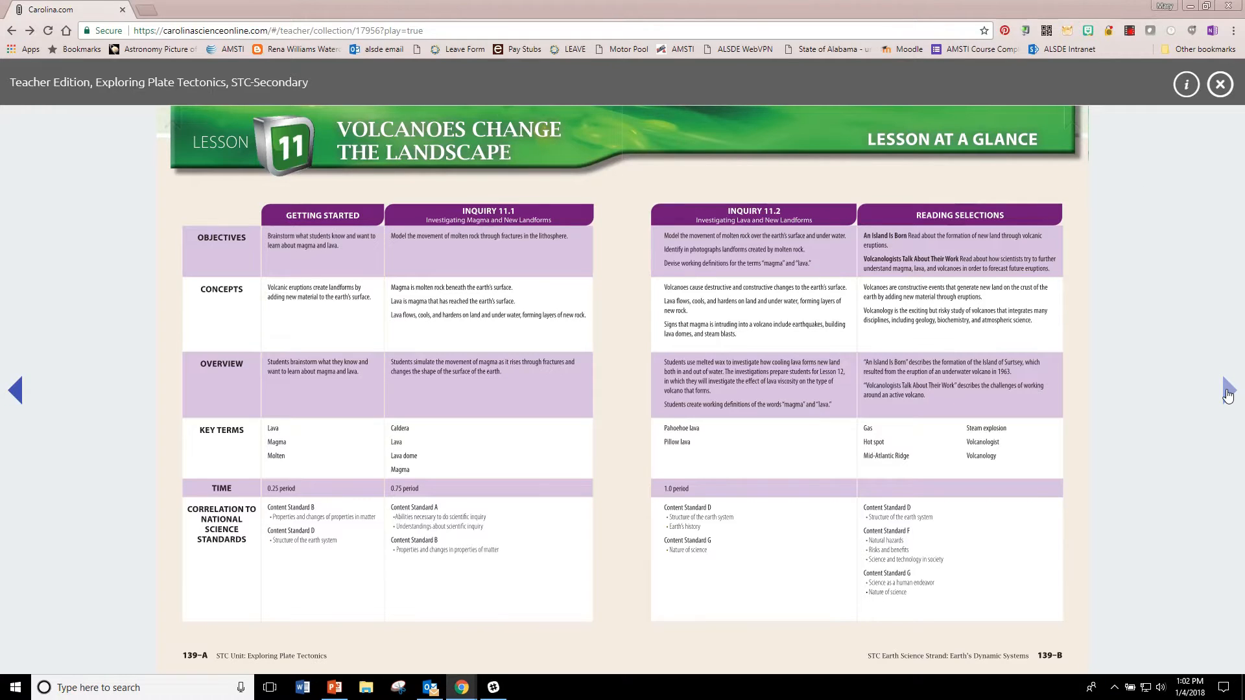
Step: Advance the teacher edition to pages 140 and 140-A with Inquiry 11.1 safety tips
left_click(1227, 390)
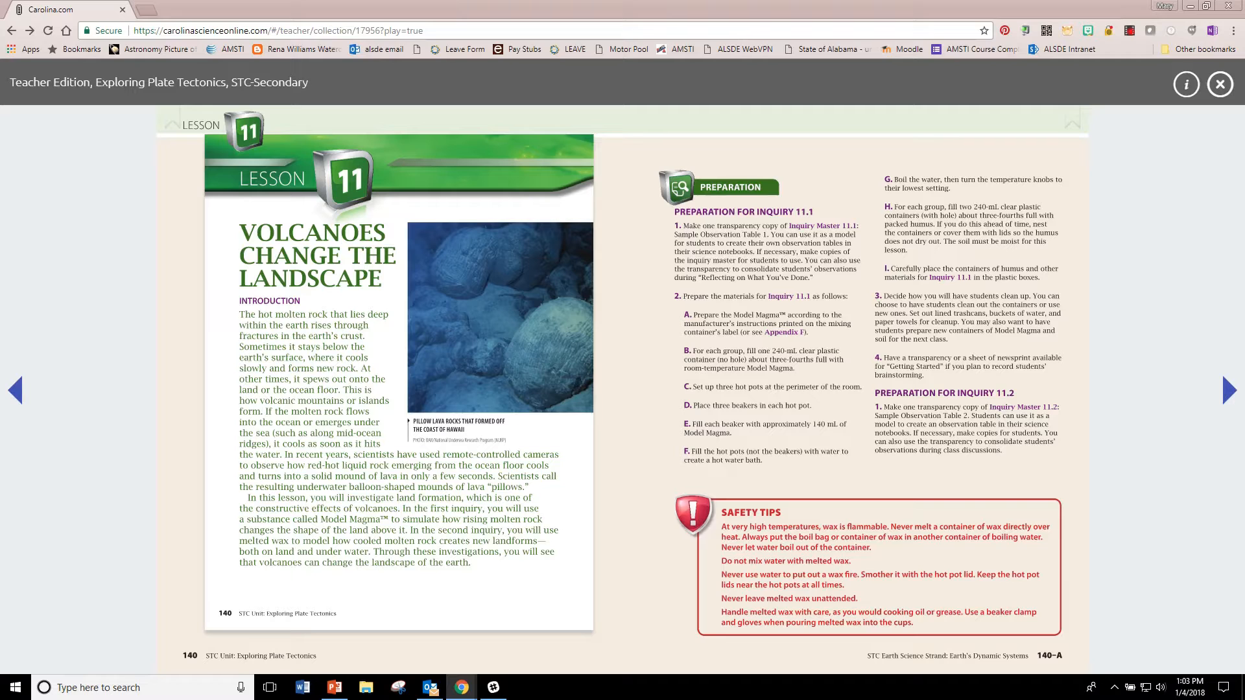
mouse_move(1229, 389)
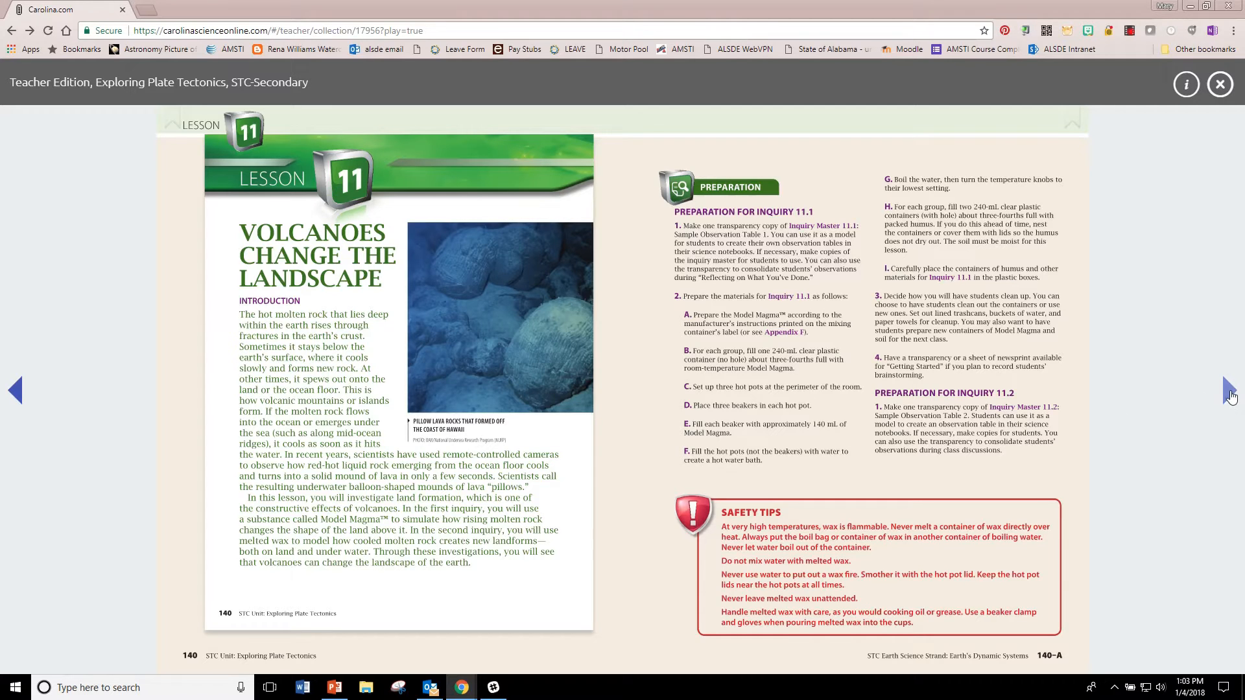
Step: Page past the Lesson 11 materials list to the Inquiry 11.1 Model Magma pages 144–145
left_click(1228, 390)
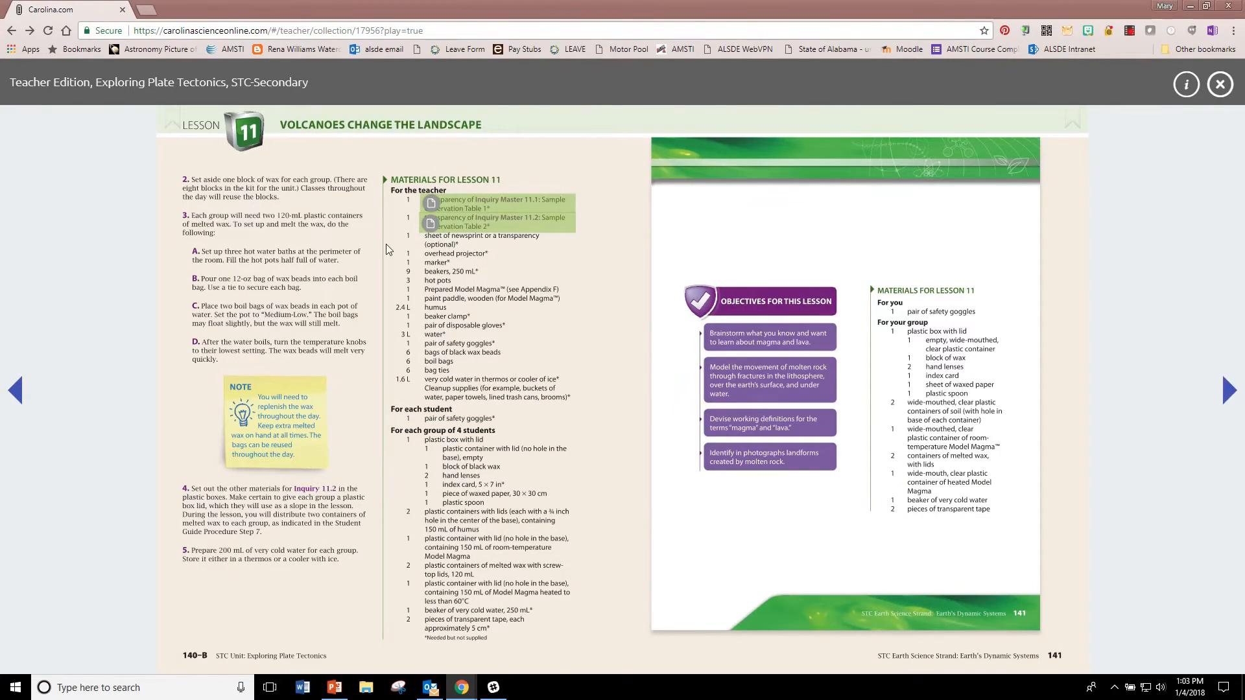
mouse_move(361, 226)
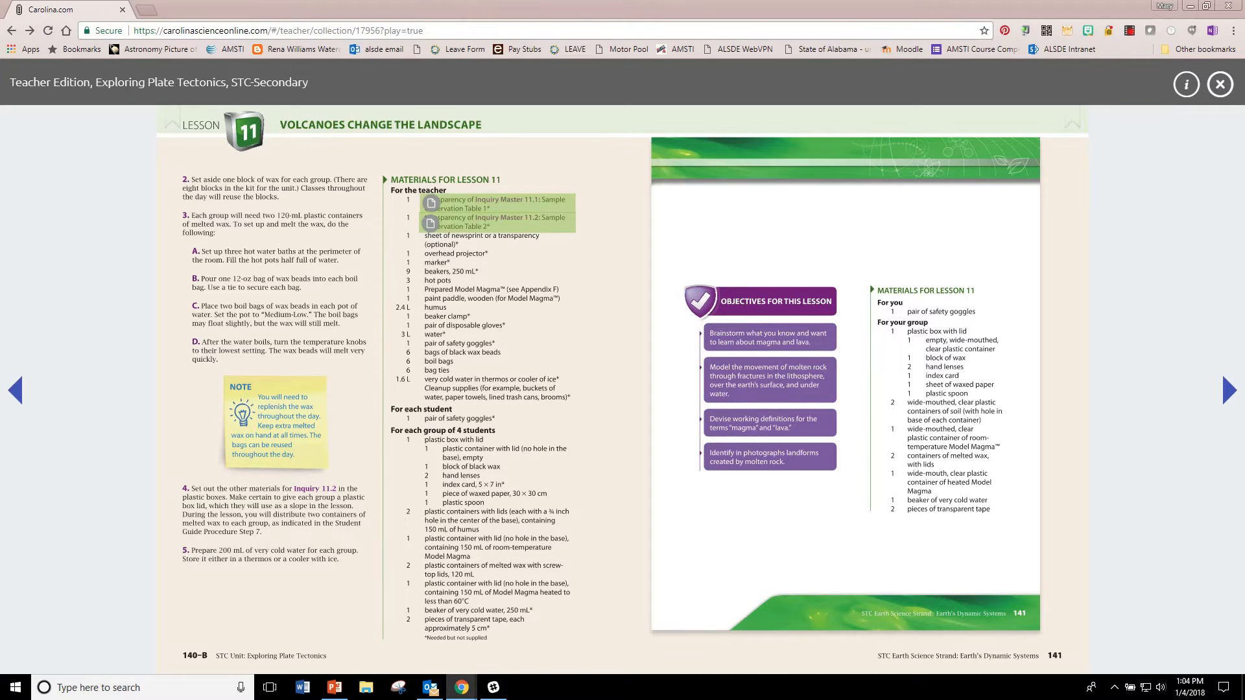
left_click(1228, 390)
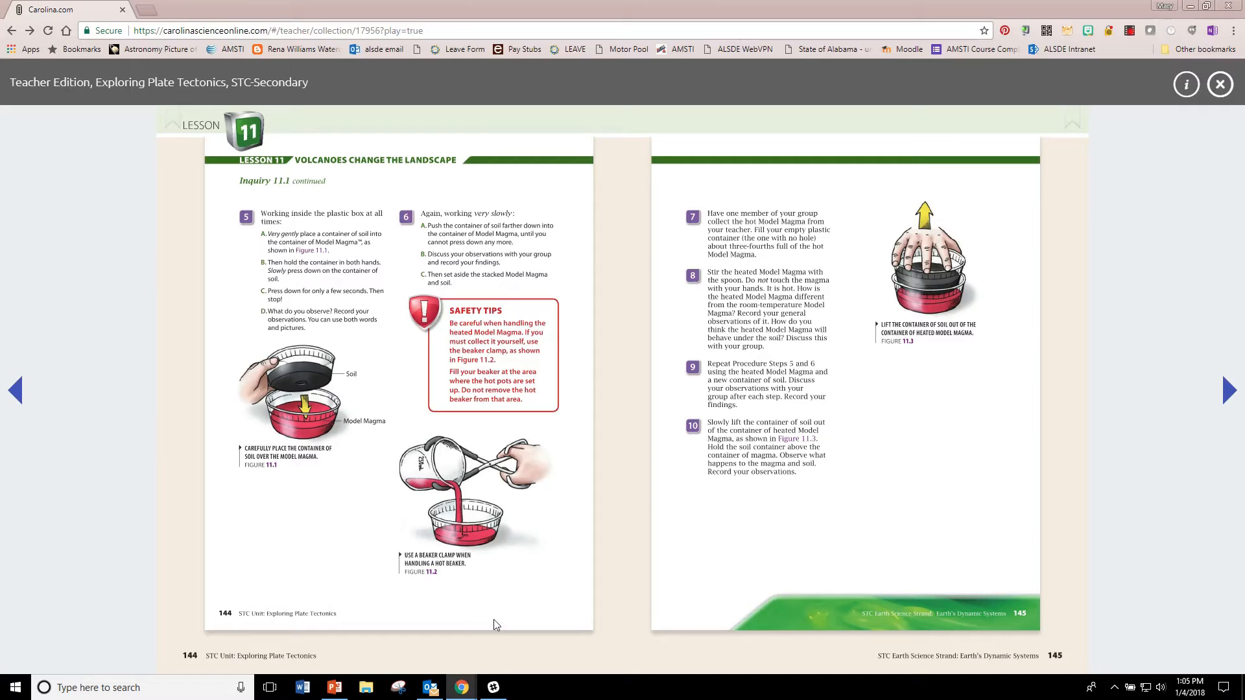
Step: Read slide 135's Explore/Explain notes through to the instruction about questions 12 A–E
left_click(333, 687)
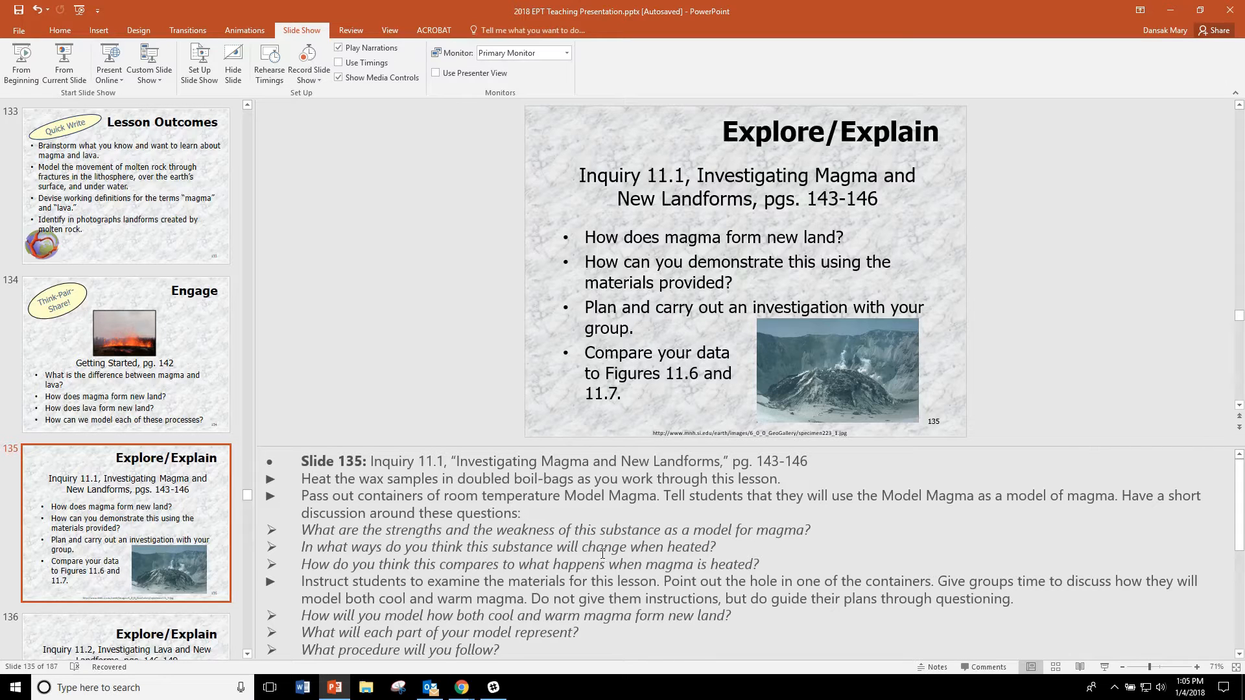
mouse_move(576, 541)
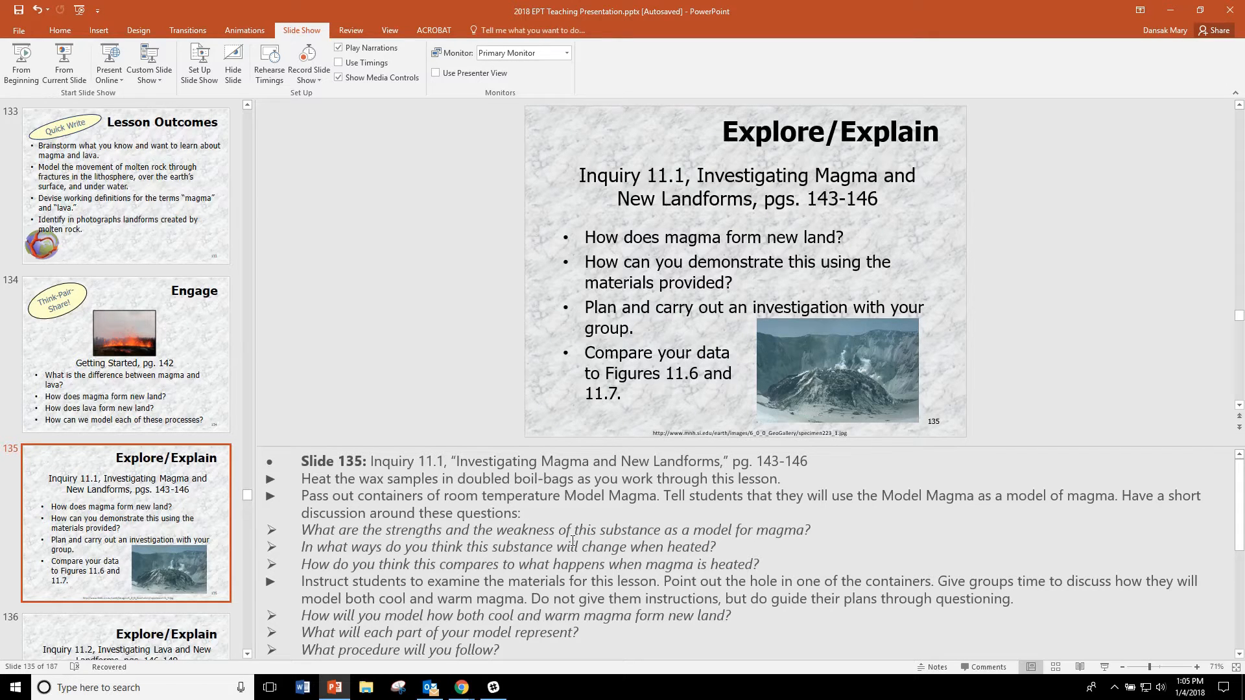
scroll("down", 3)
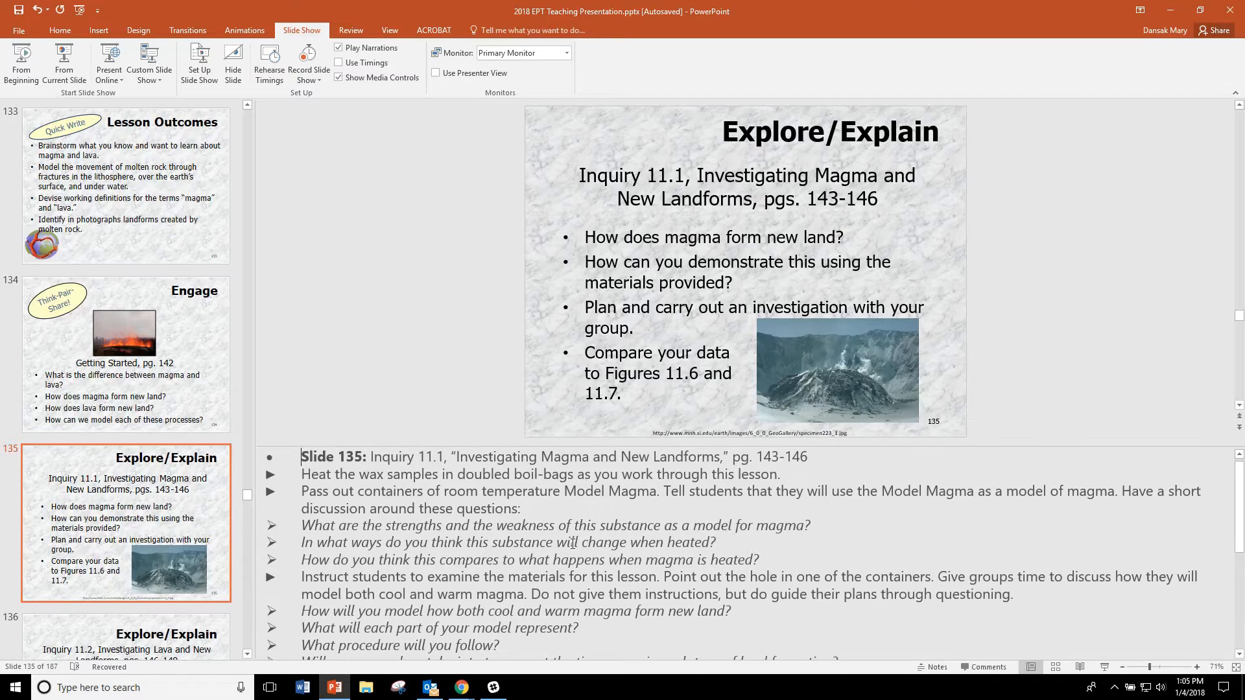
scroll("down", 3)
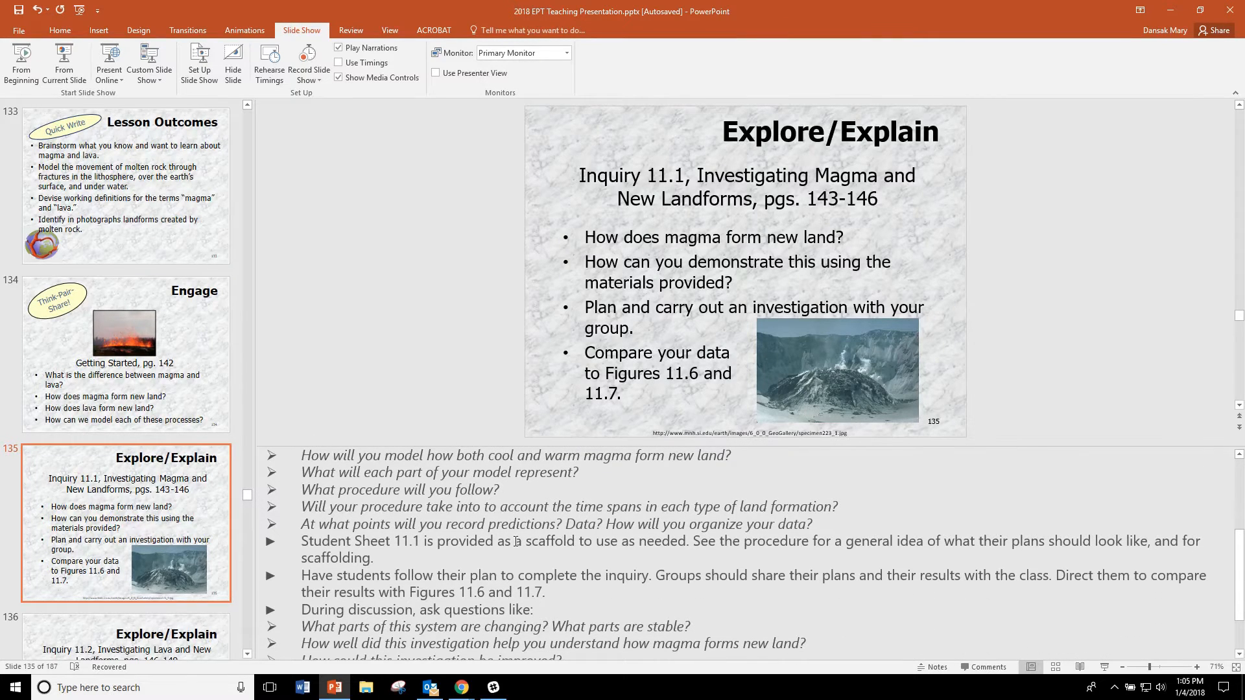
scroll("down", 3)
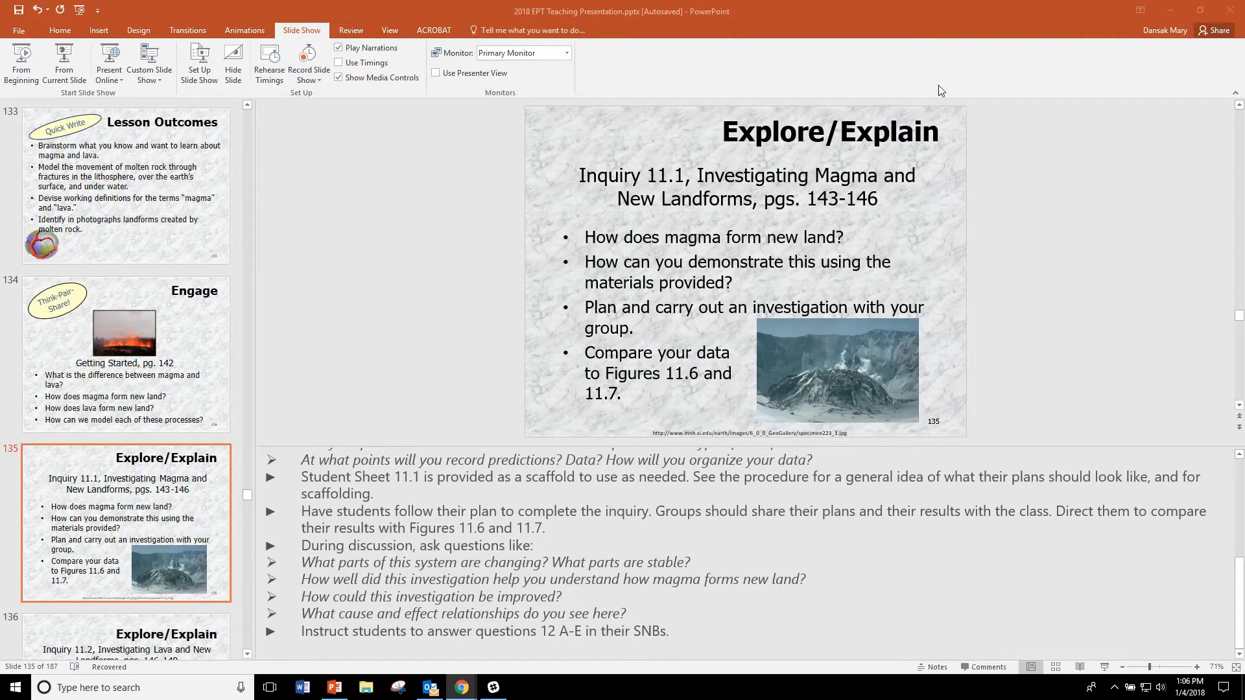
mouse_move(461, 687)
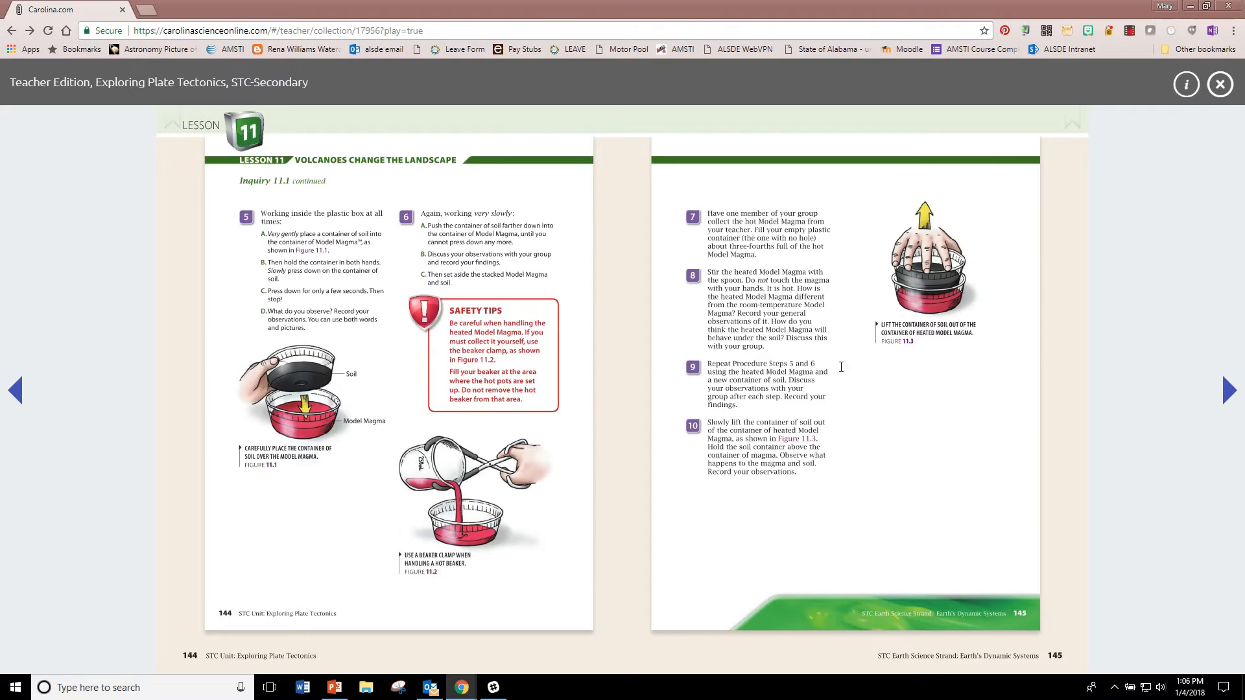
Step: Page forward to pages 150–151 showing Figures 11.6–11.8 of a lava dome and flow
left_click(1228, 390)
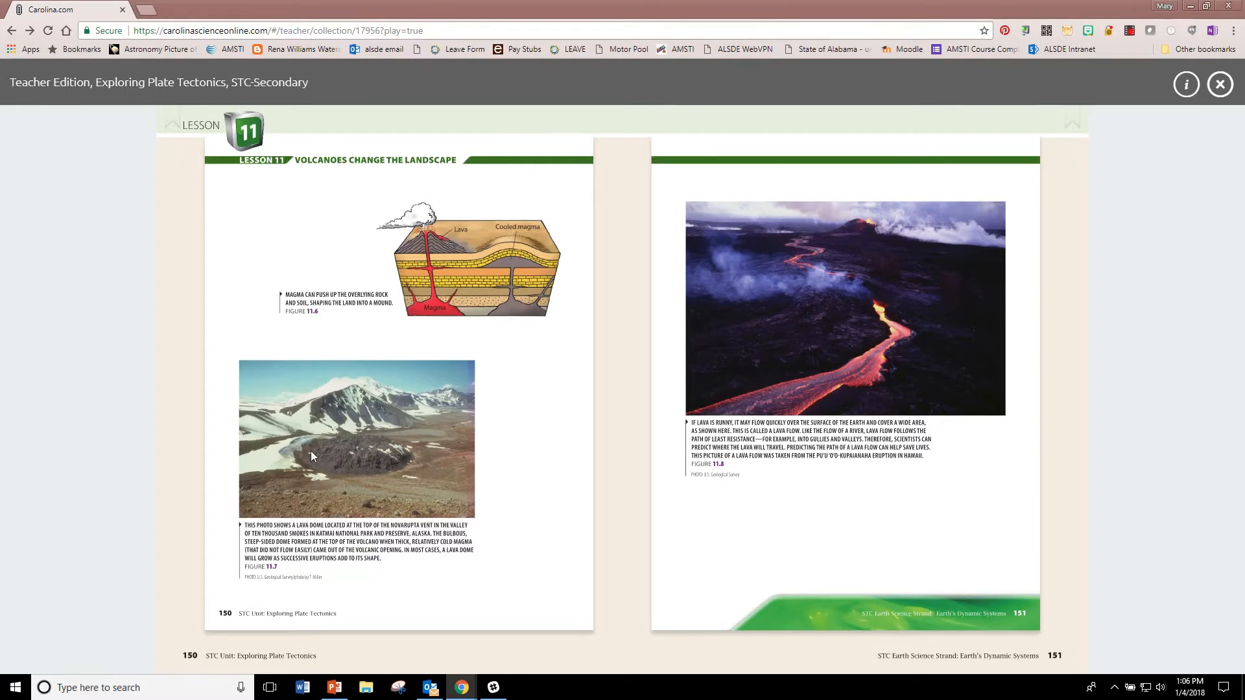
mouse_move(365, 442)
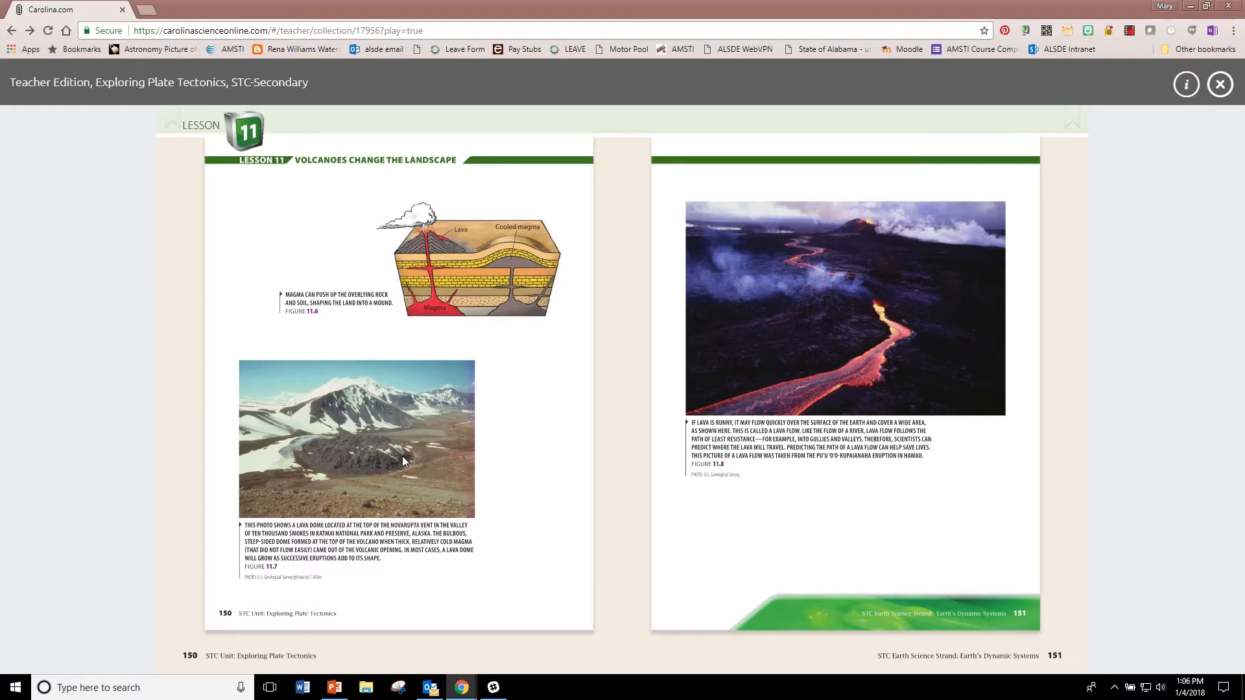
mouse_move(777, 382)
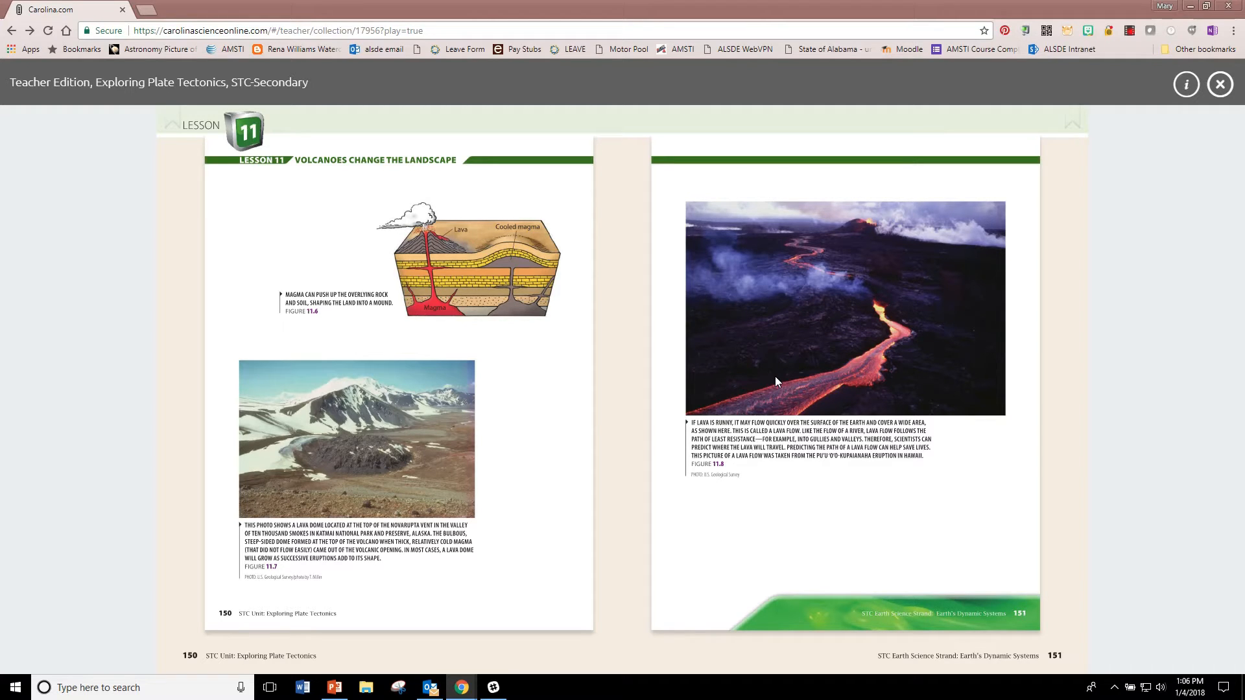
mouse_move(806, 368)
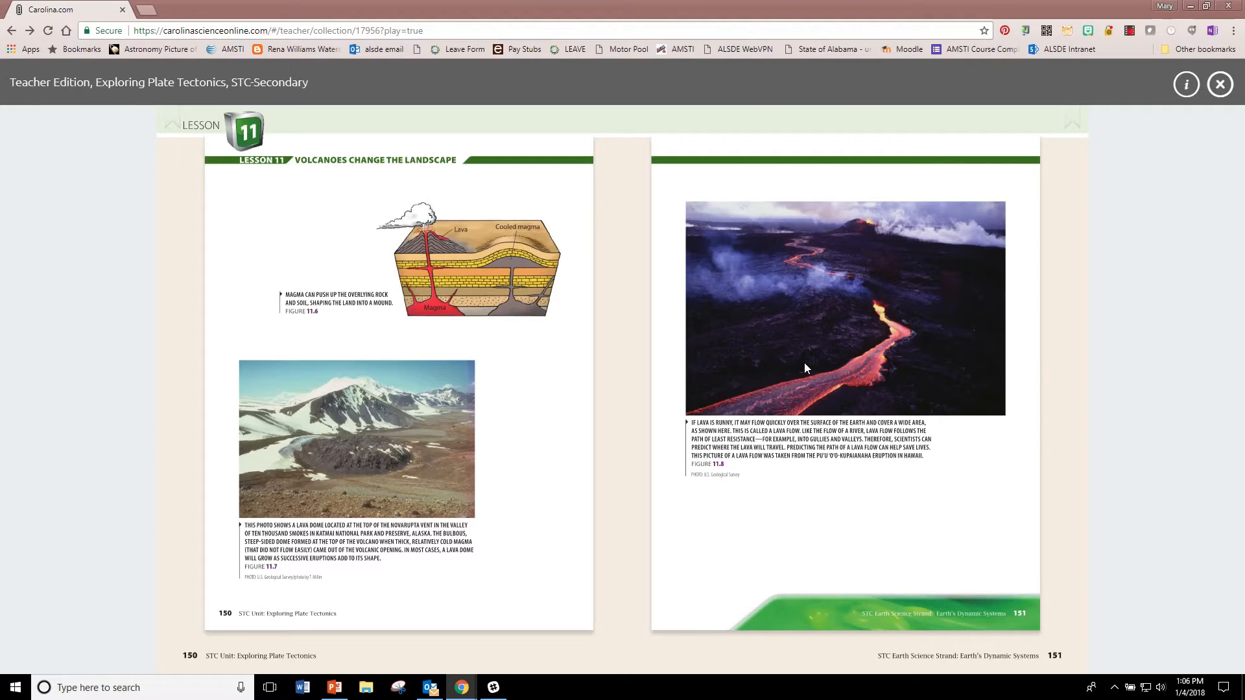
mouse_move(732, 356)
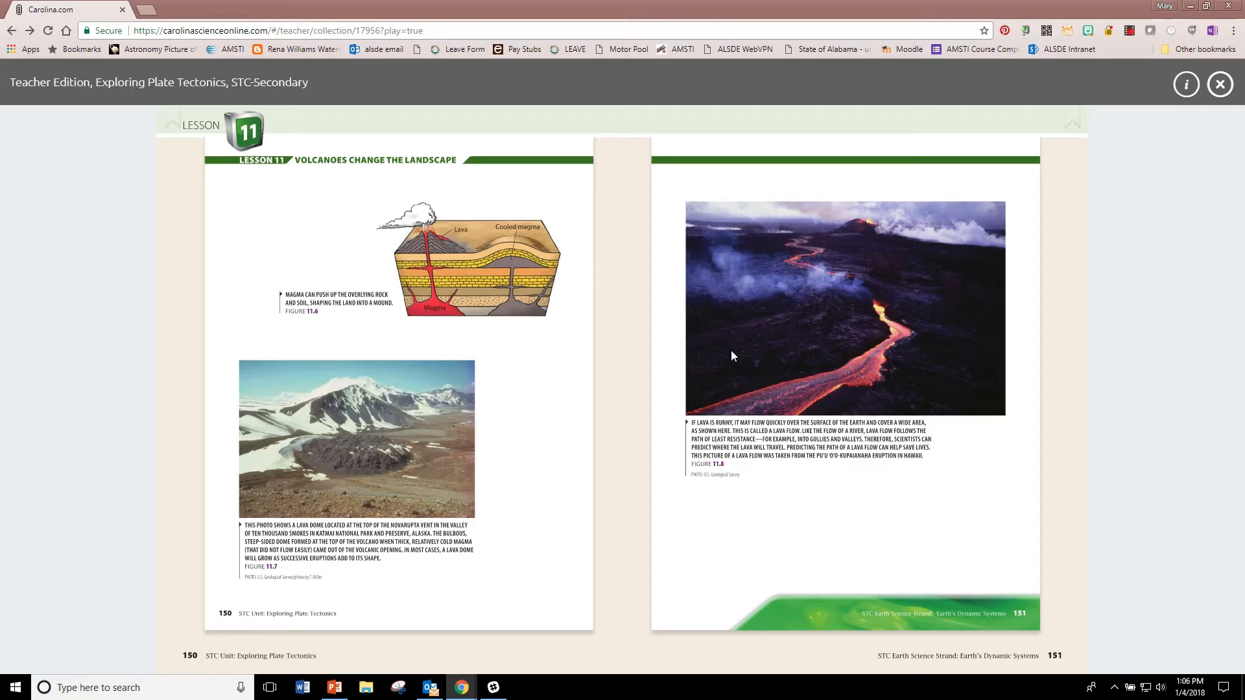
mouse_move(367, 432)
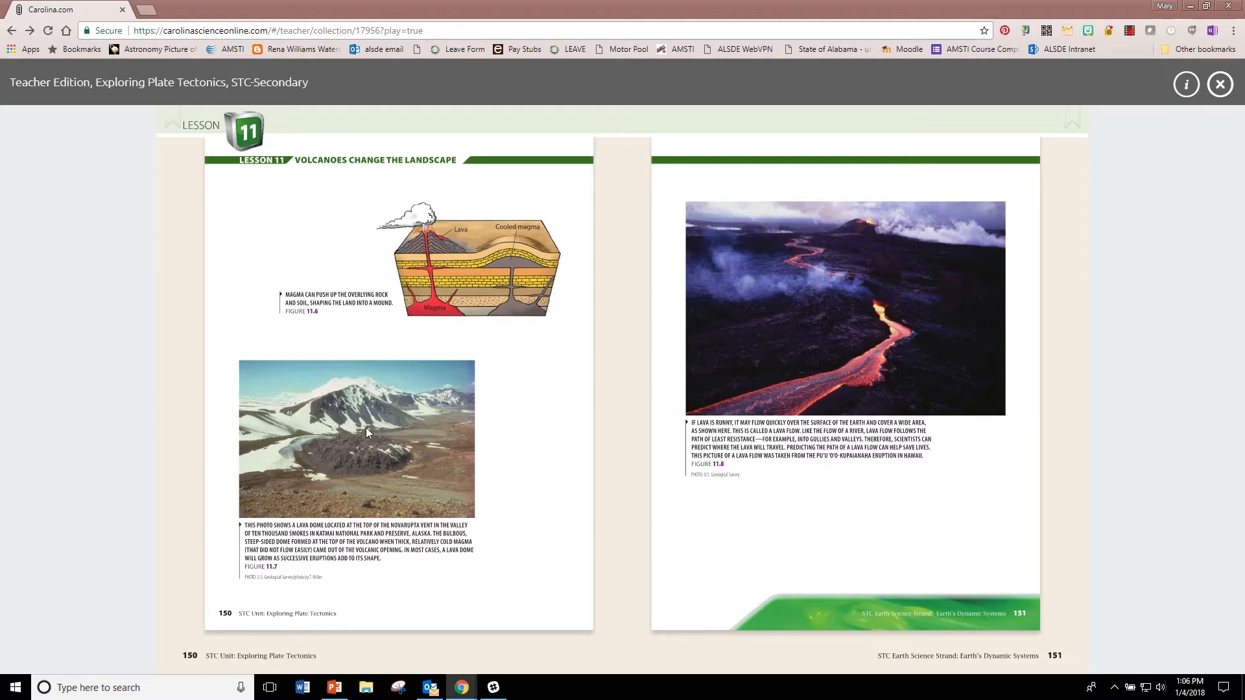
mouse_move(874, 389)
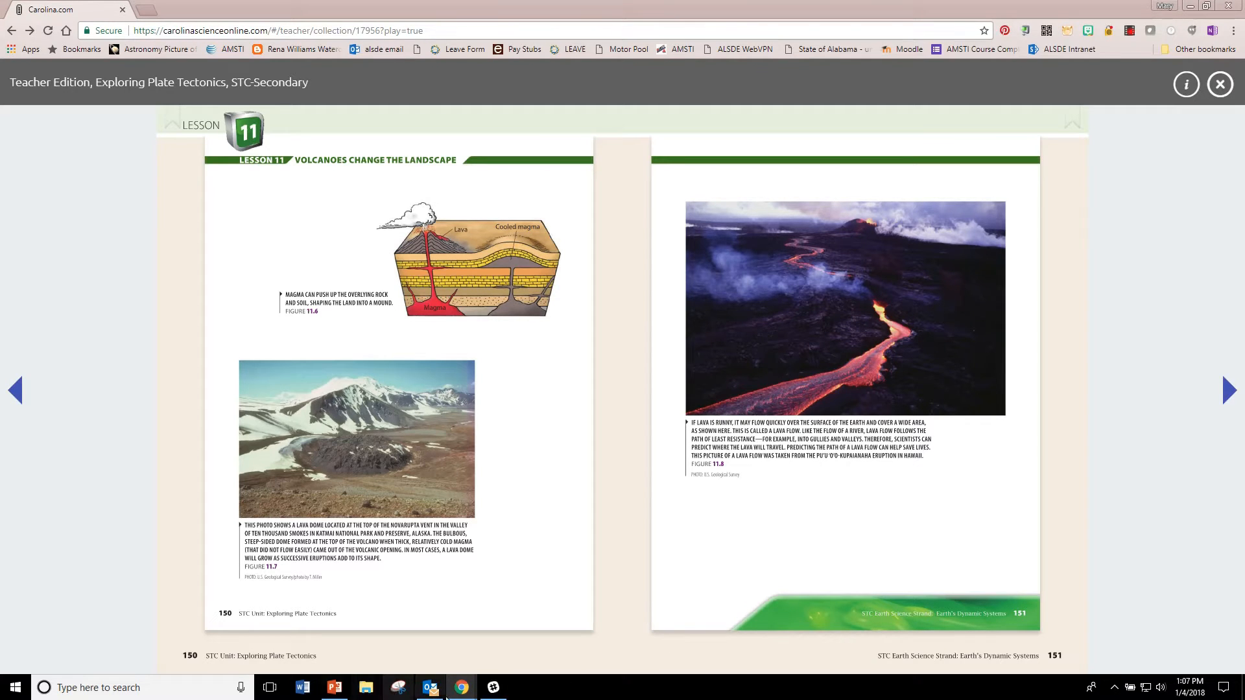
Step: Page back to pages 146–147, the Inquiry 11.2 'Investigating Lava and New Landforms' procedure
left_click(335, 688)
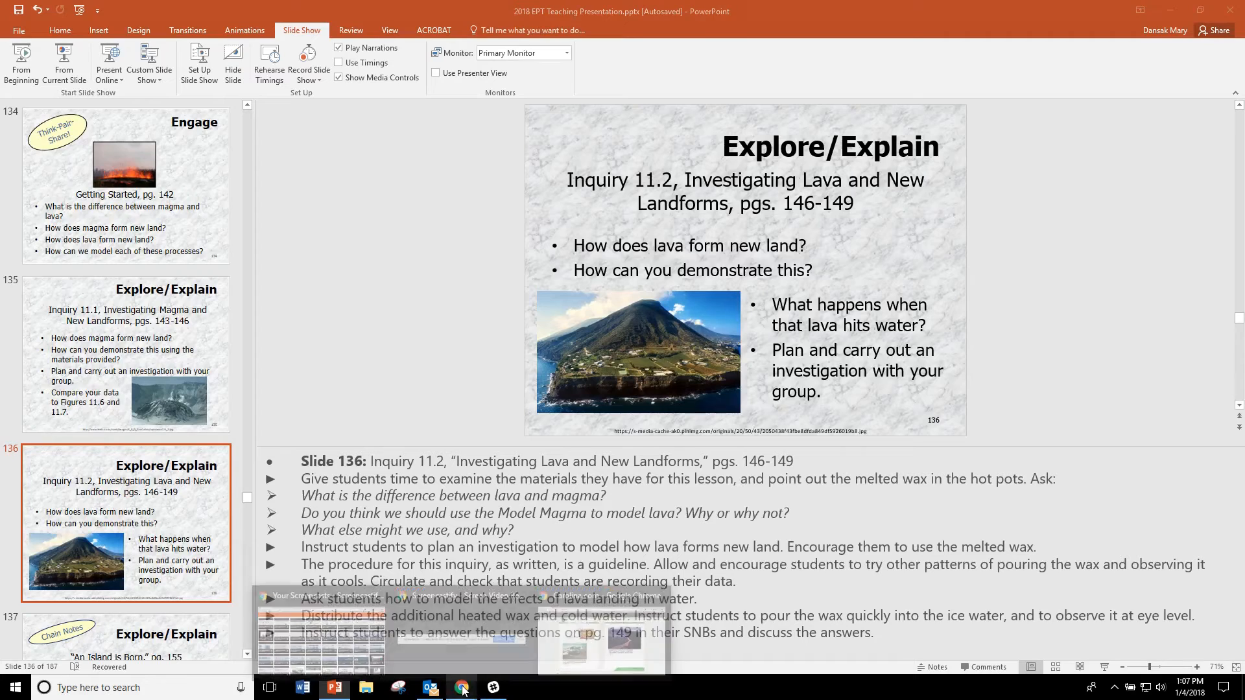
left_click(460, 687)
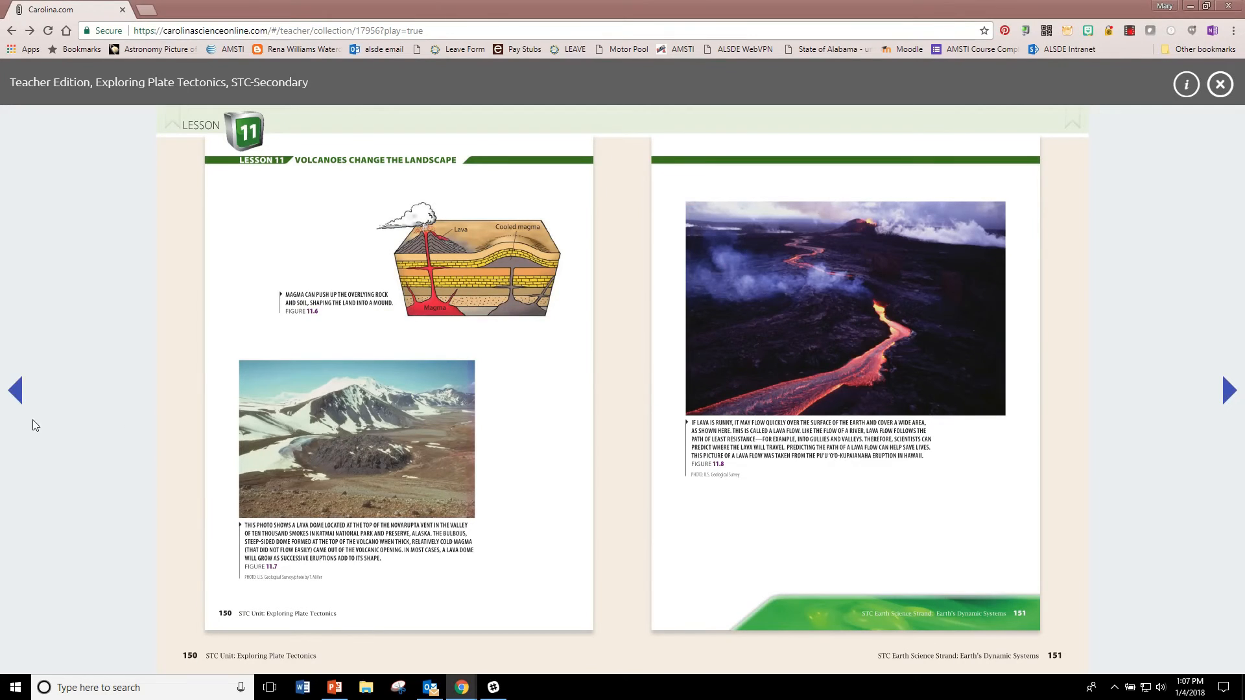
left_click(15, 389)
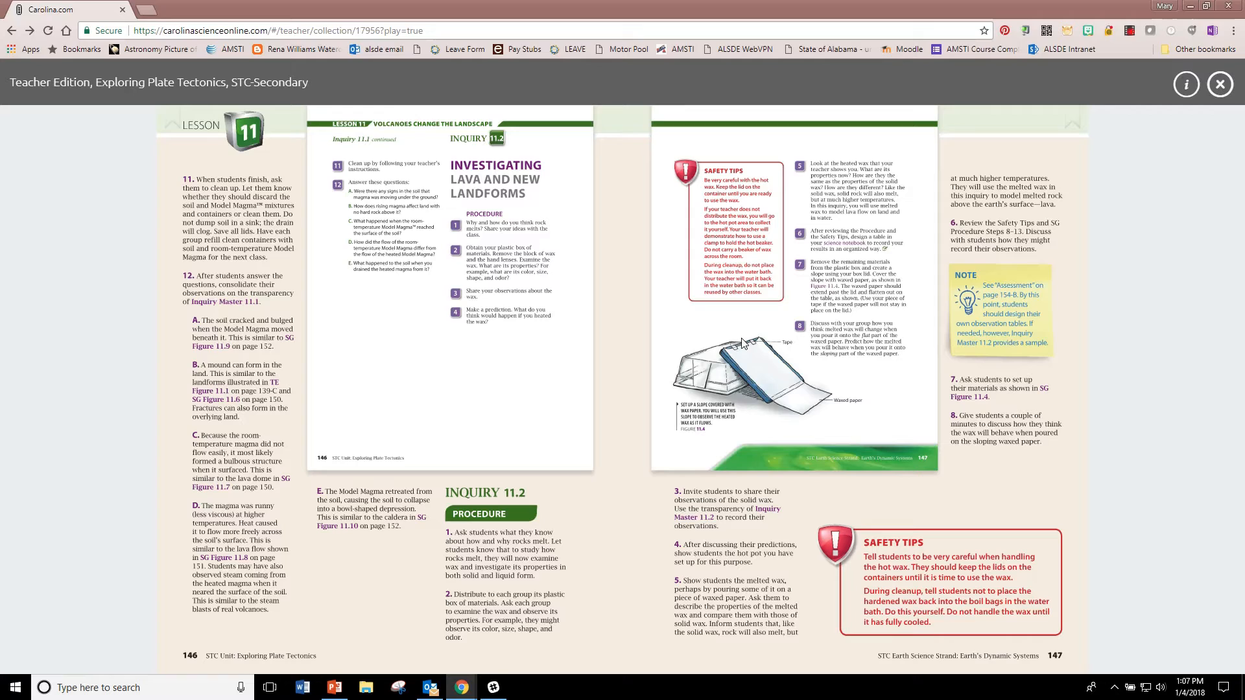
mouse_move(754, 363)
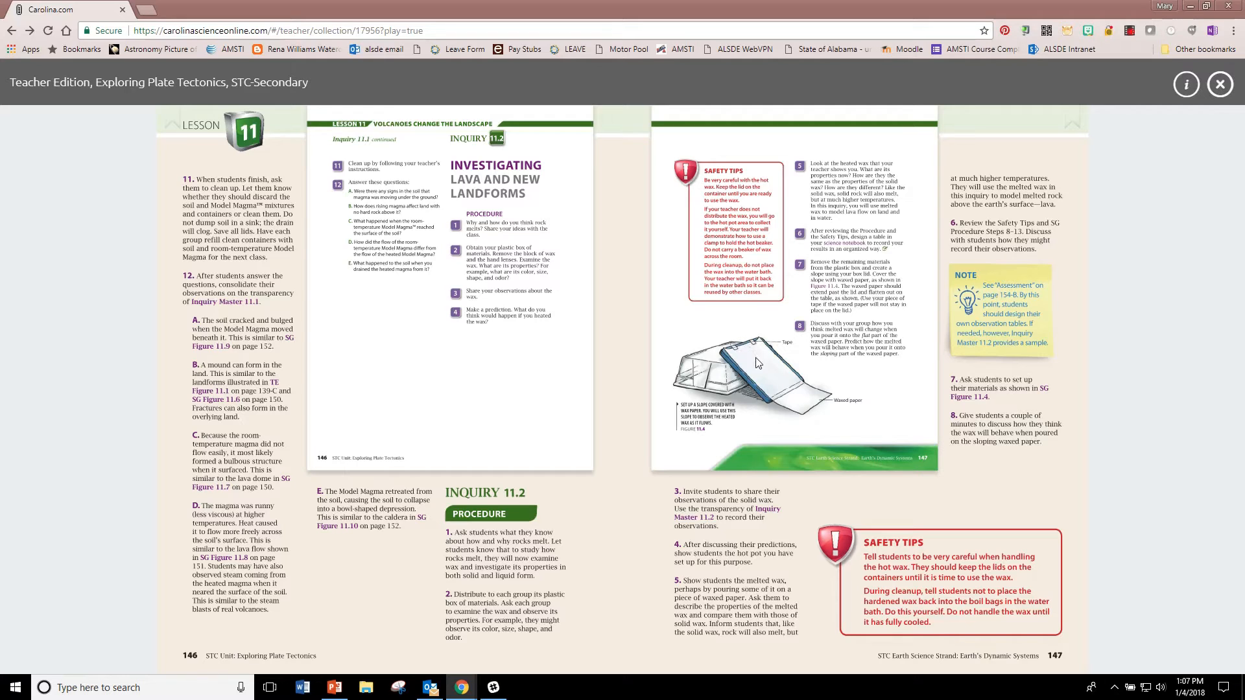
mouse_move(752, 360)
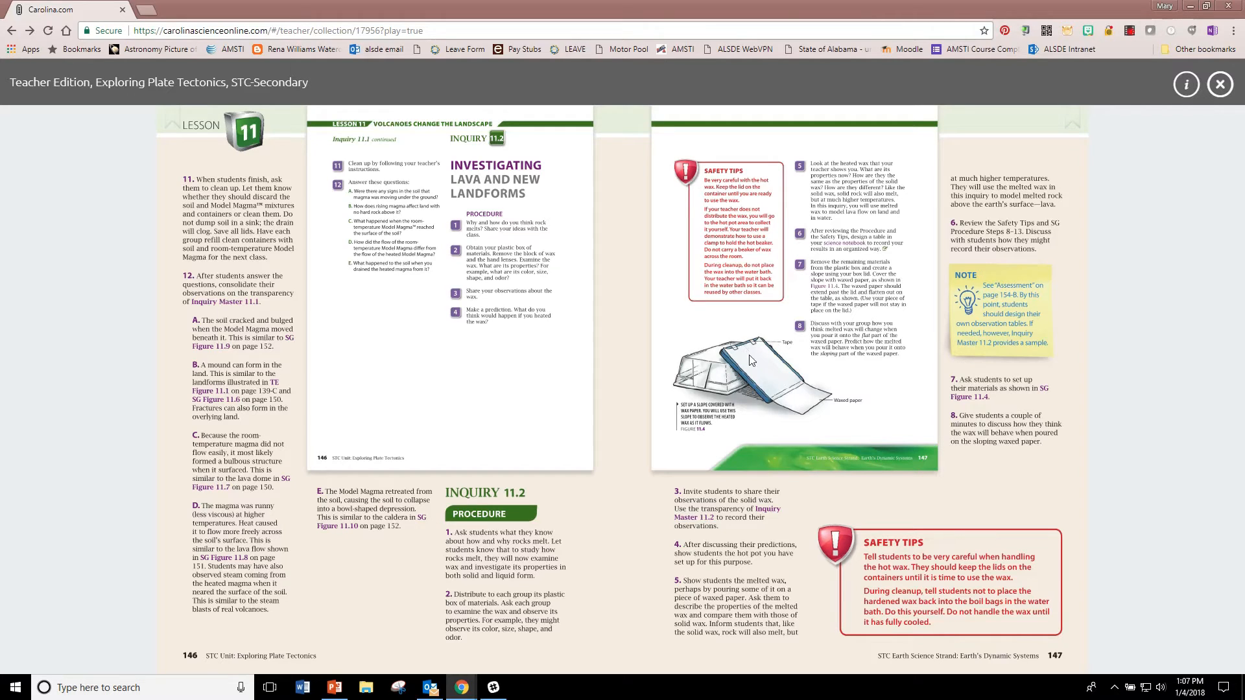
mouse_move(795, 400)
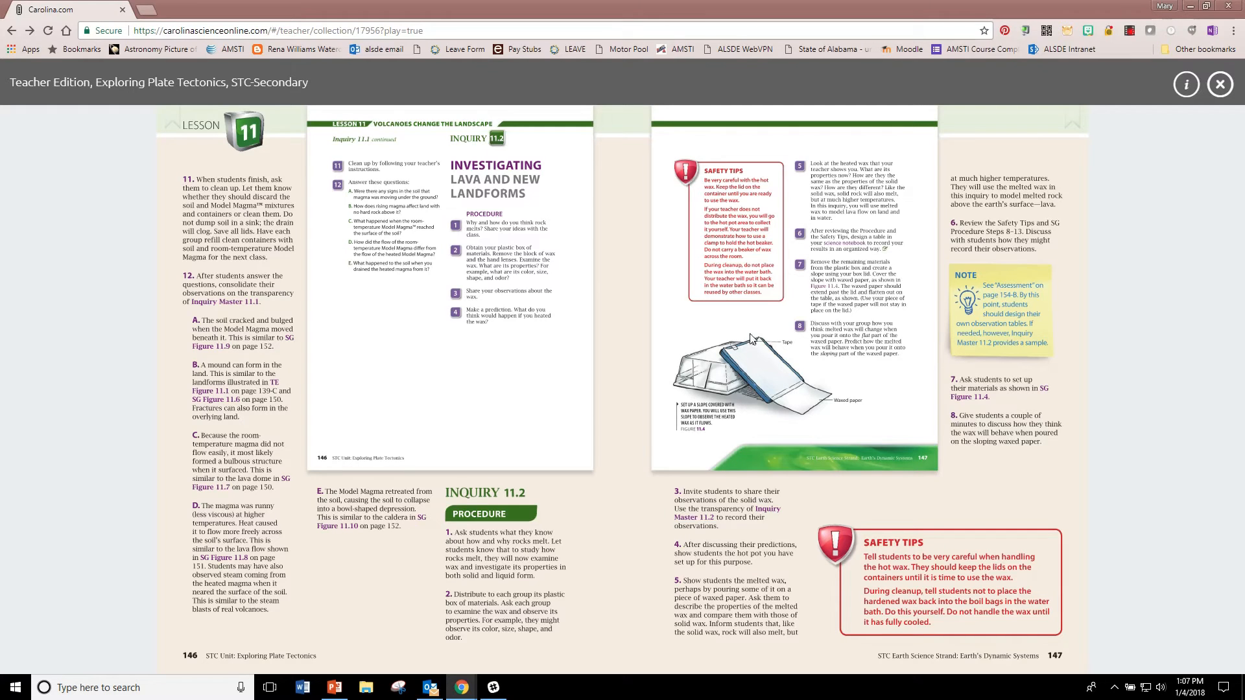
mouse_move(754, 350)
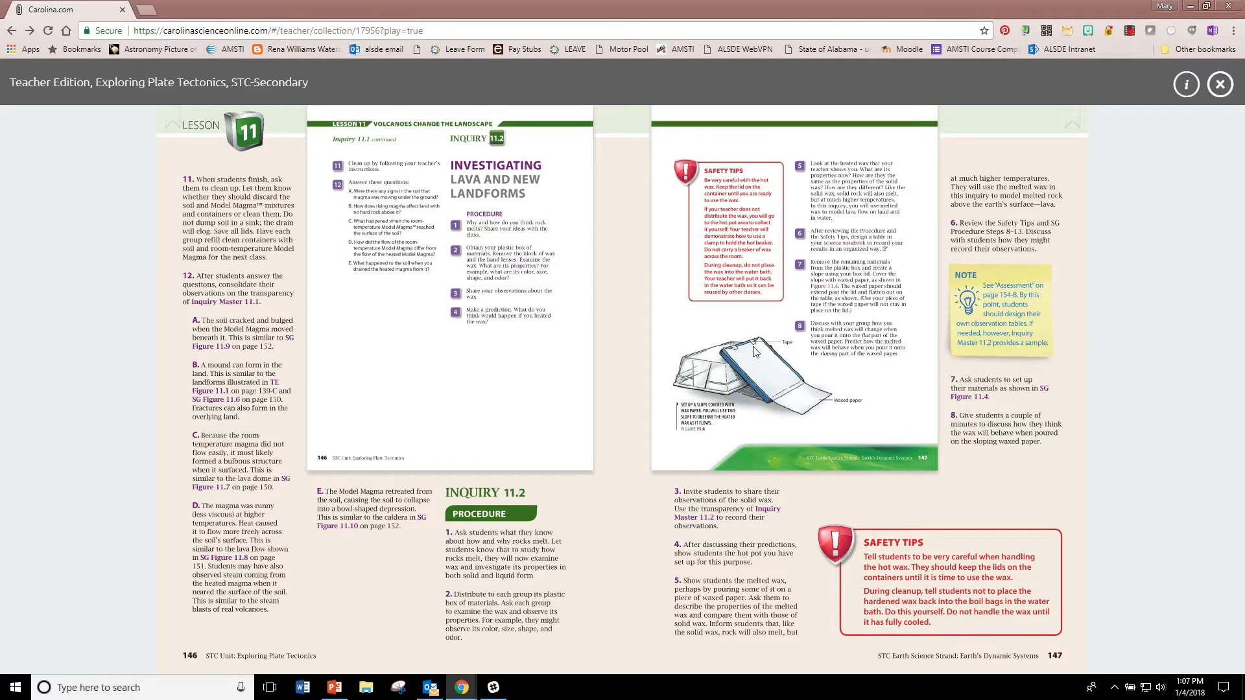
mouse_move(798, 399)
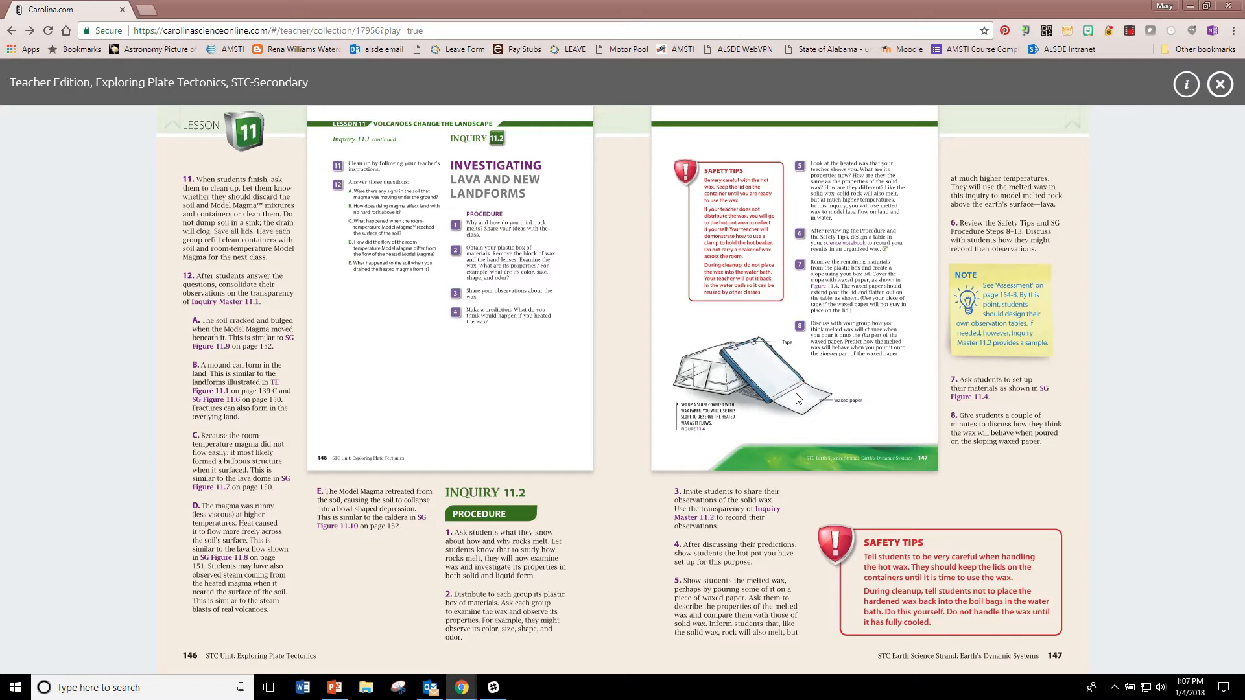
mouse_move(798, 405)
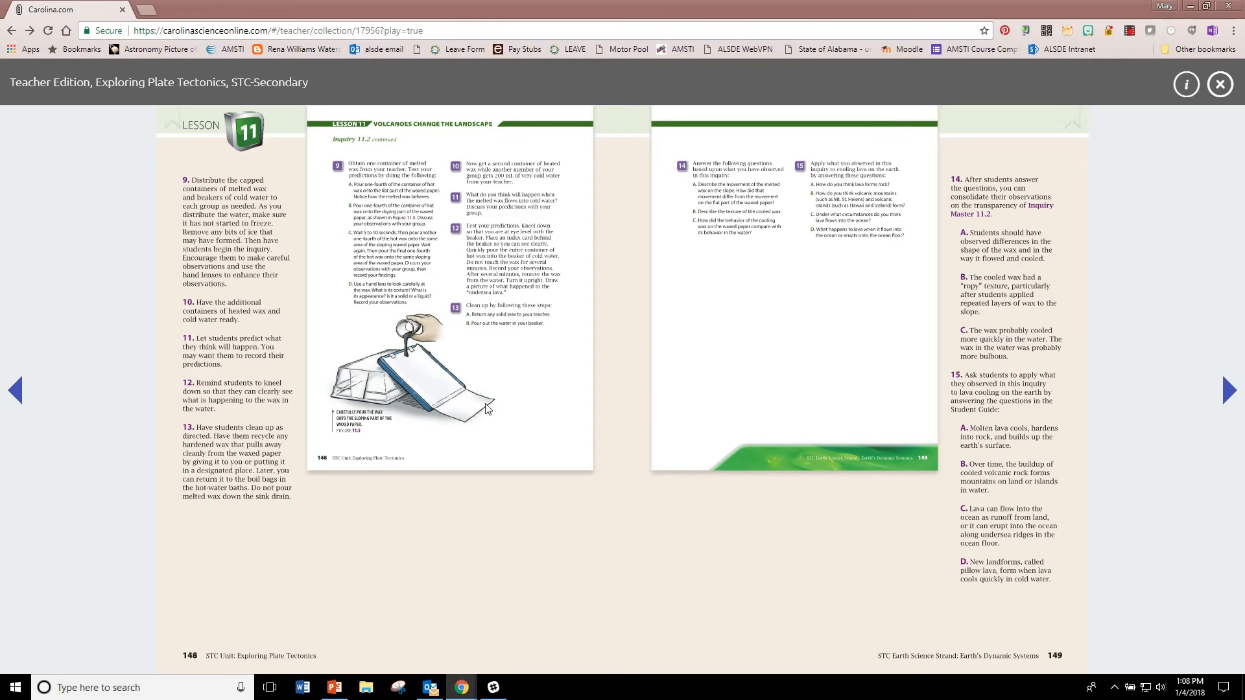
mouse_move(463, 417)
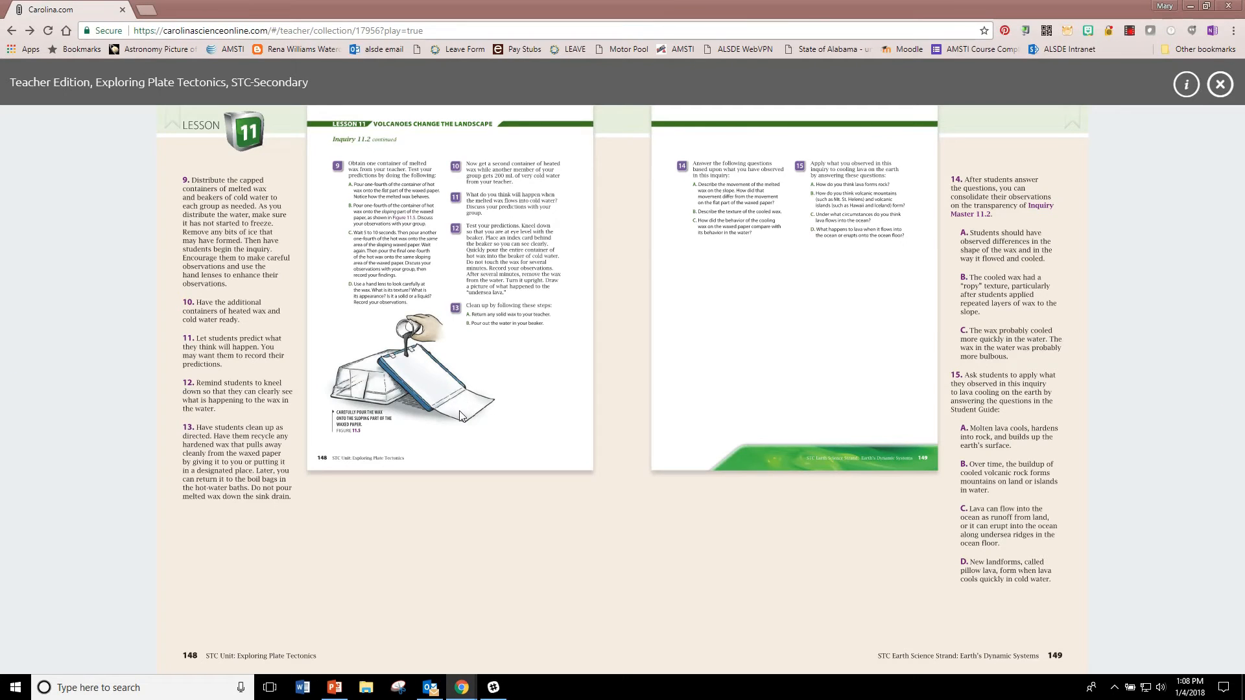
mouse_move(464, 404)
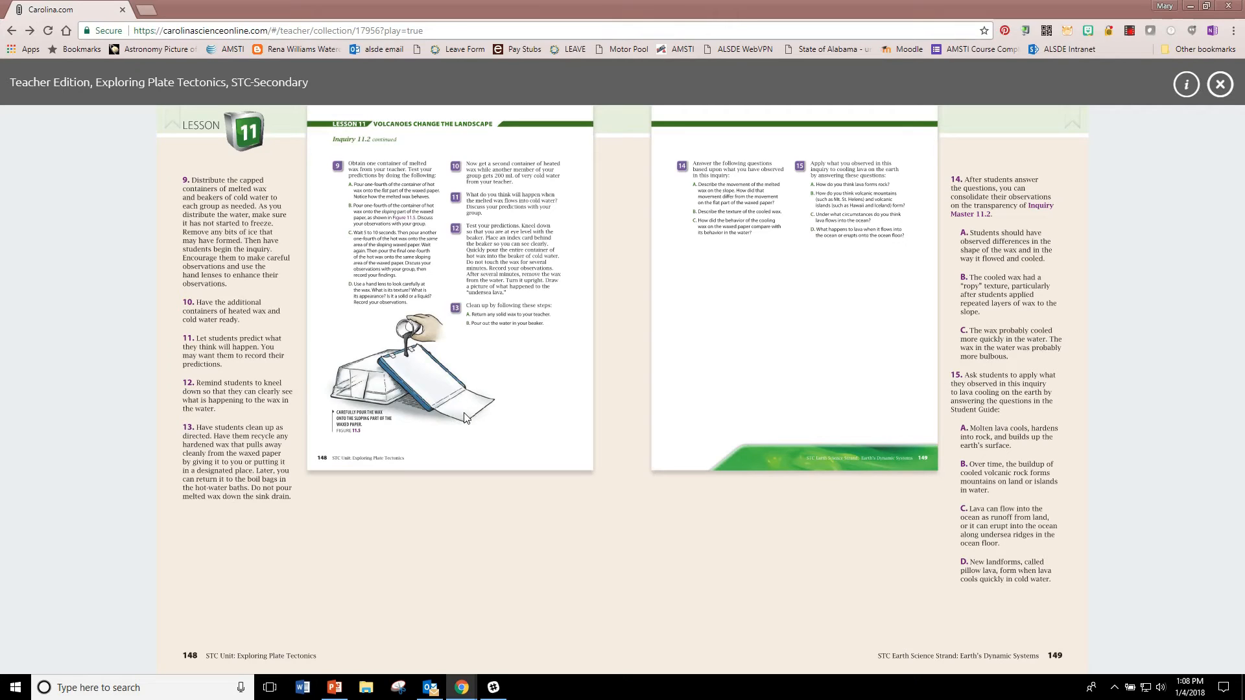
mouse_move(467, 418)
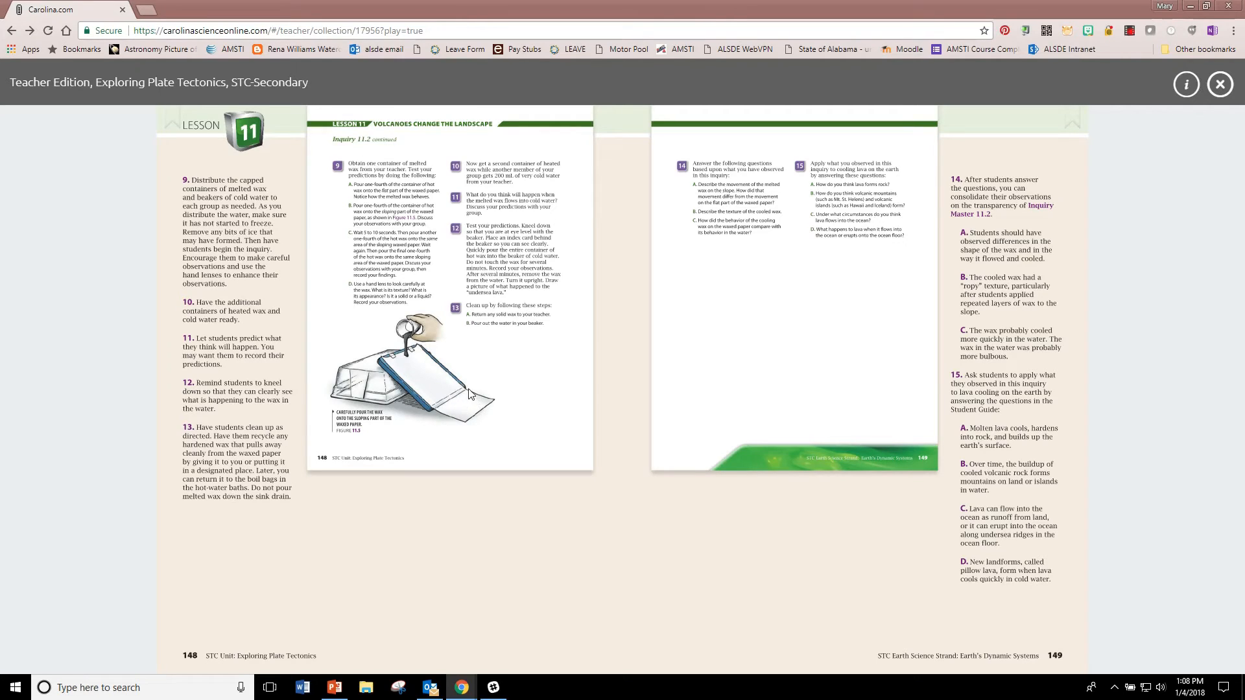
mouse_move(459, 413)
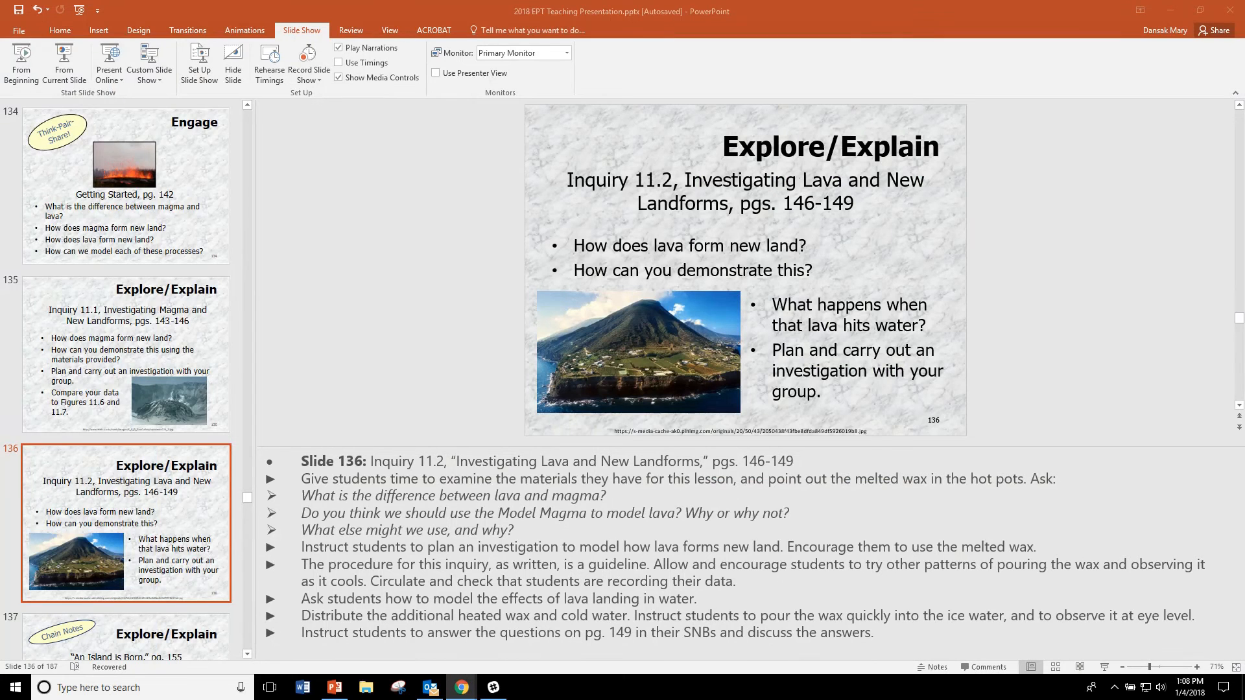
mouse_move(558, 450)
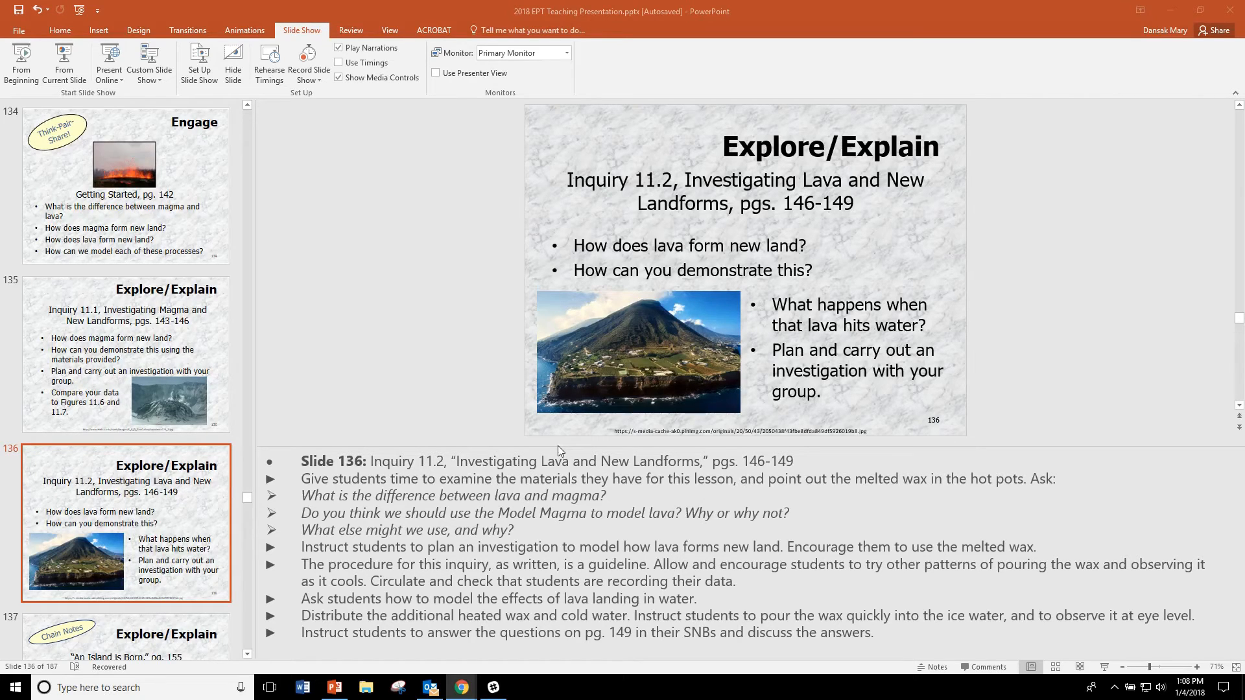
mouse_move(517, 602)
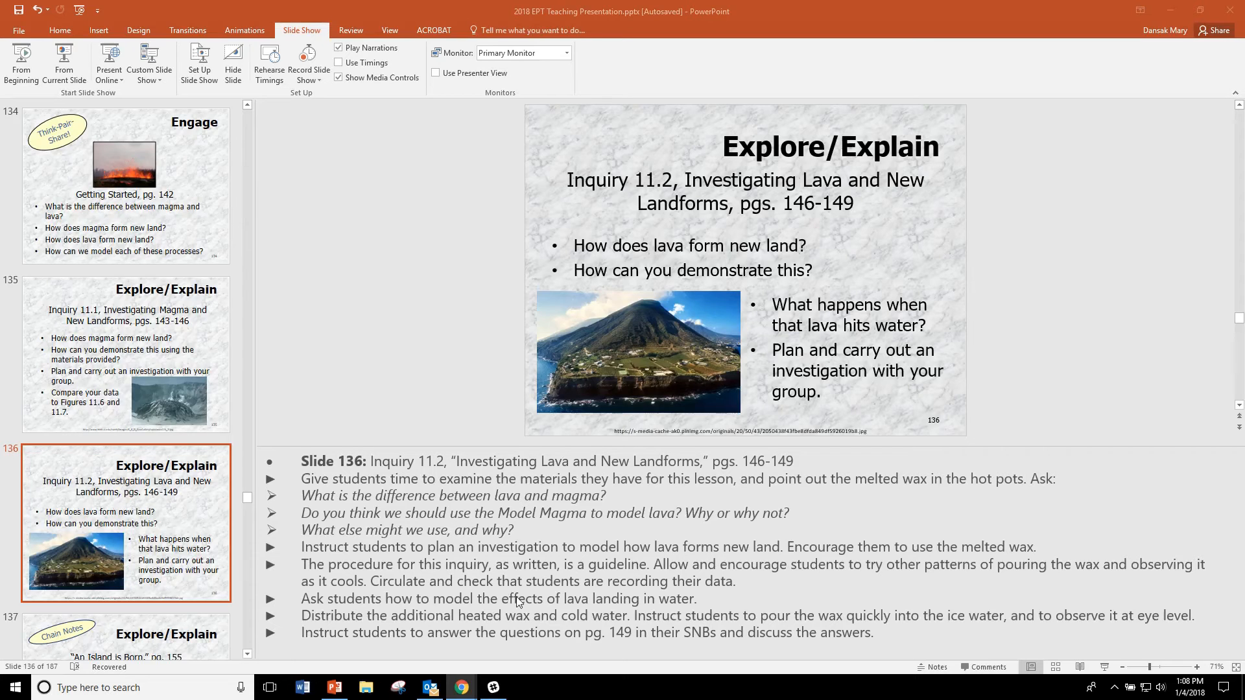
mouse_move(680, 604)
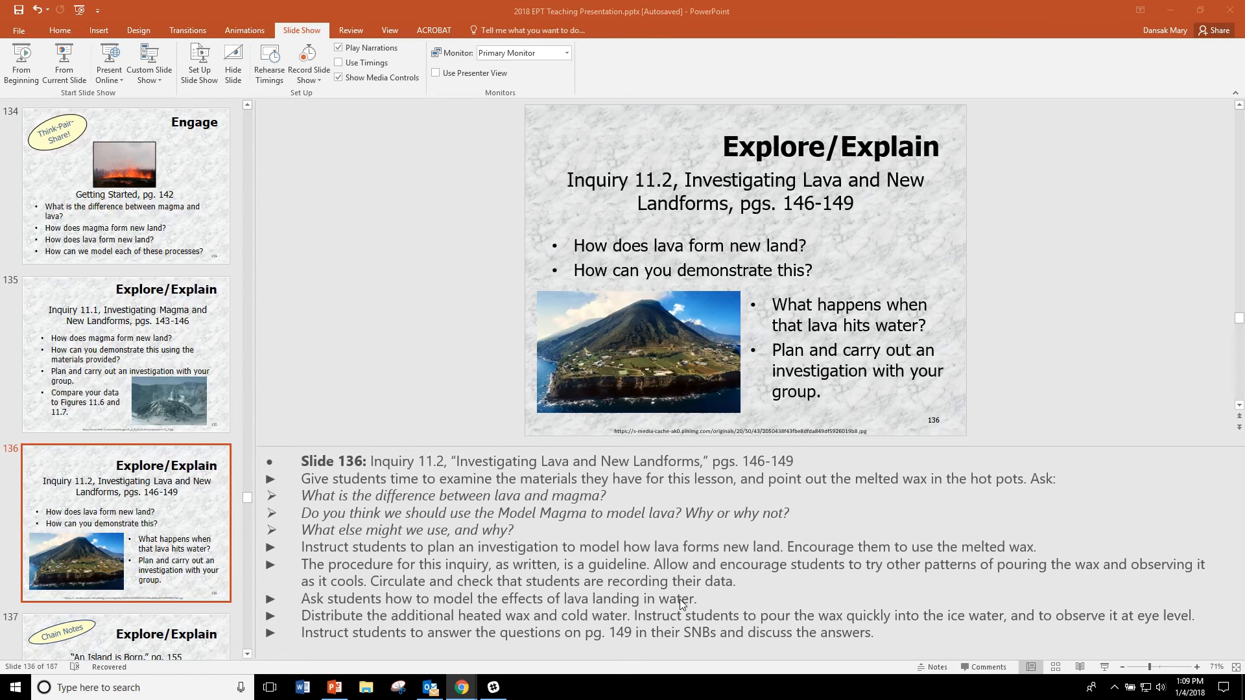
mouse_move(824, 680)
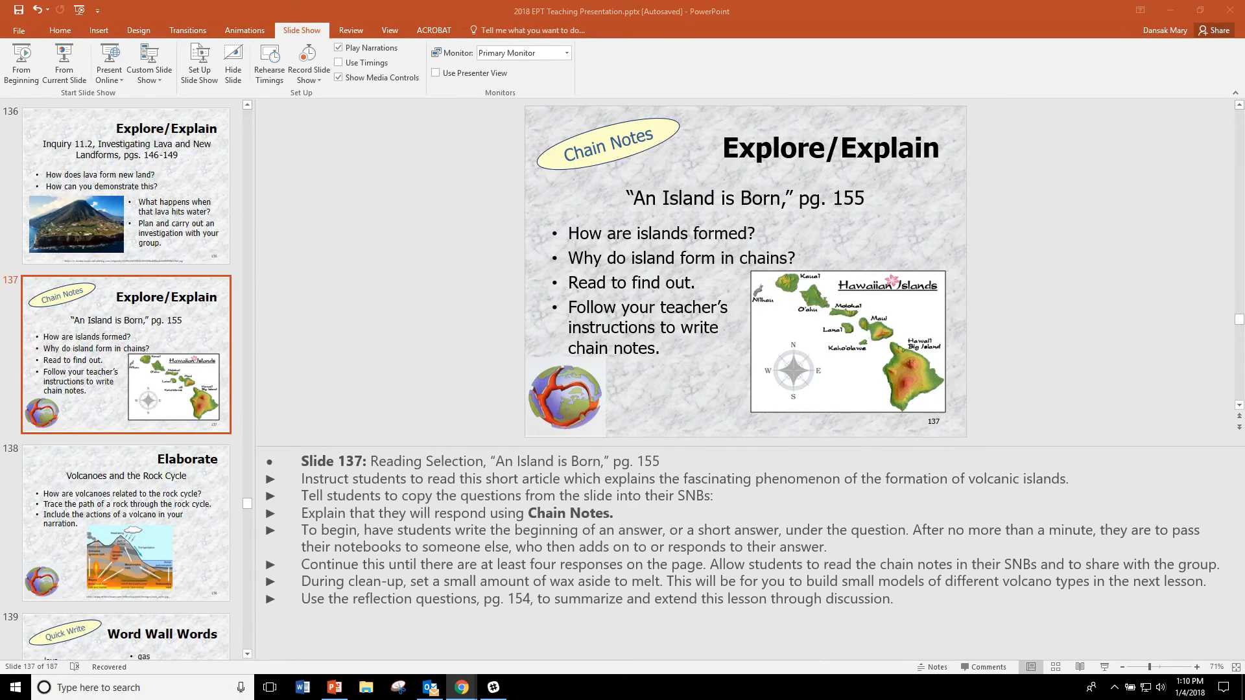
mouse_move(1029, 335)
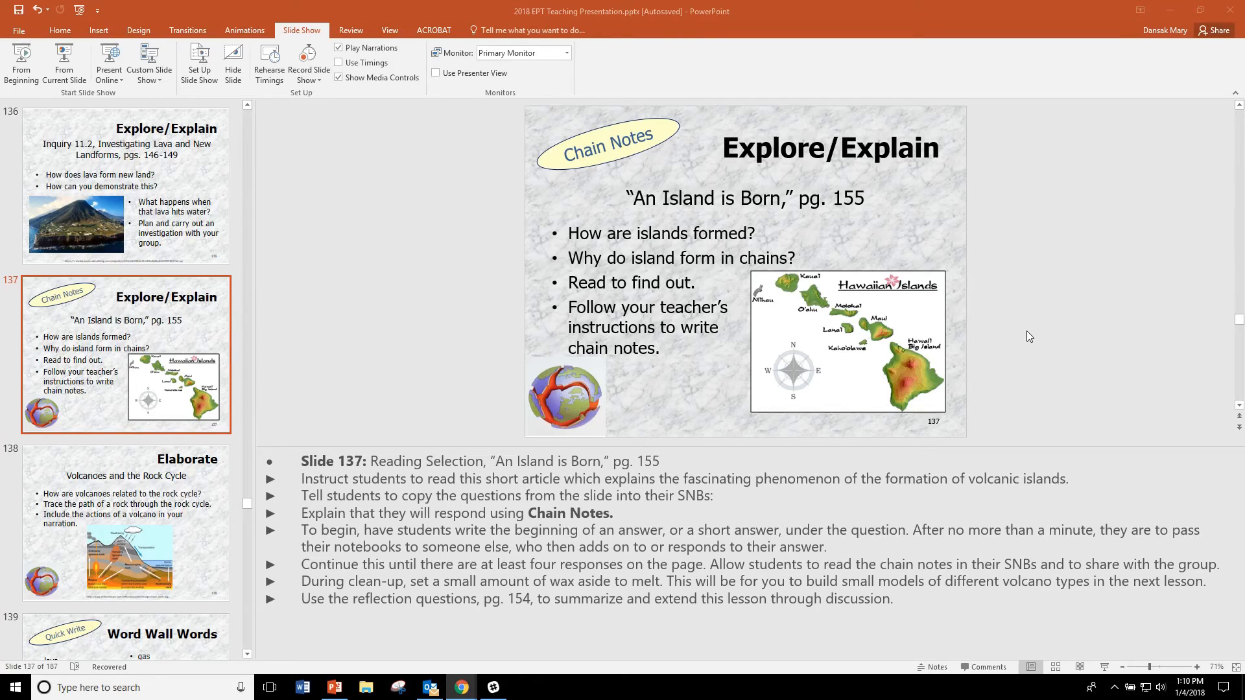
mouse_move(940, 421)
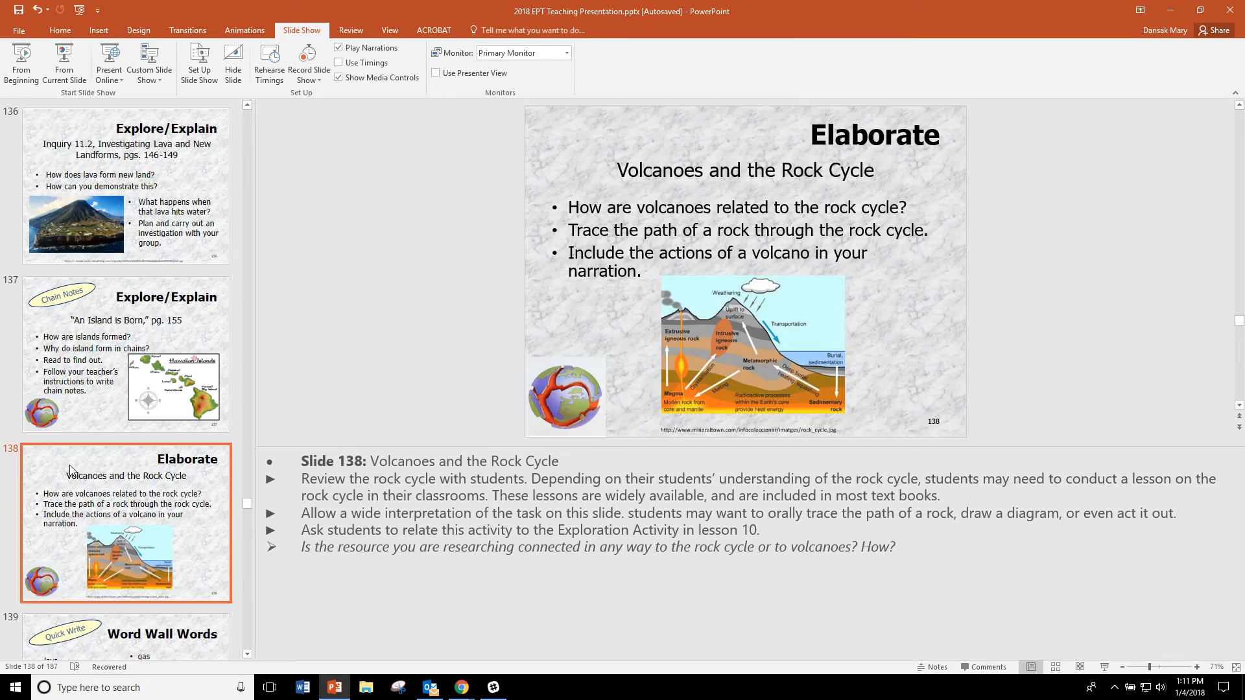
mouse_move(1158, 308)
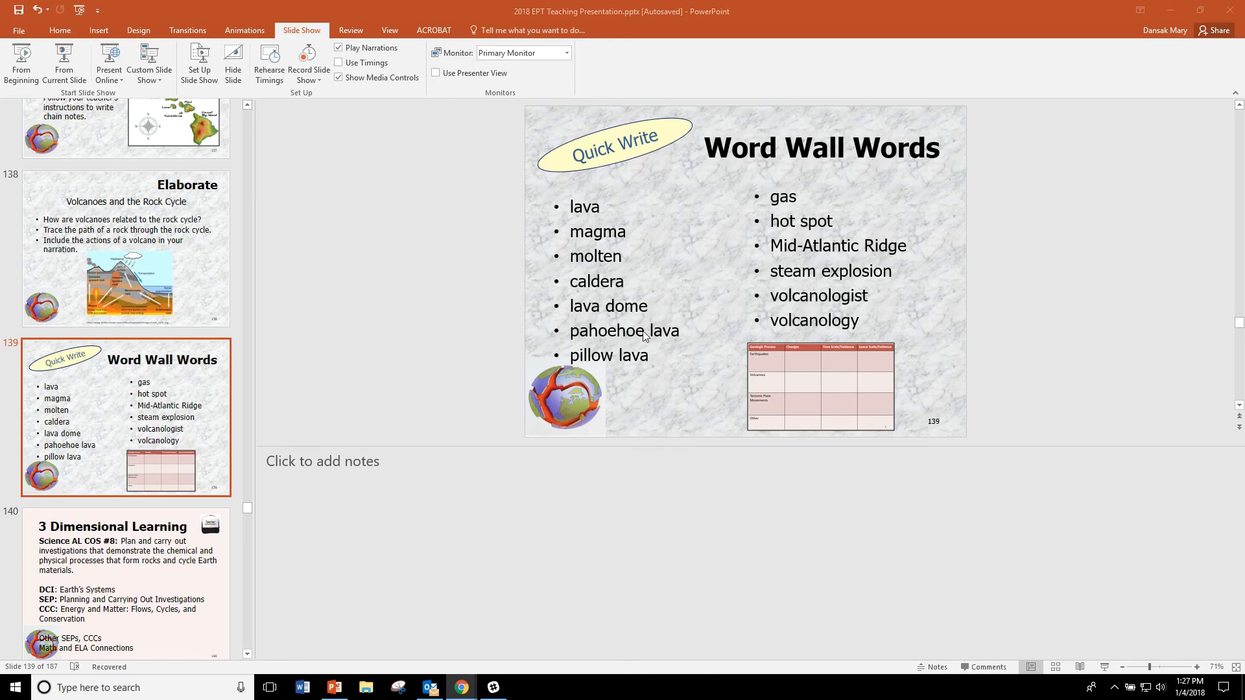
mouse_move(636, 339)
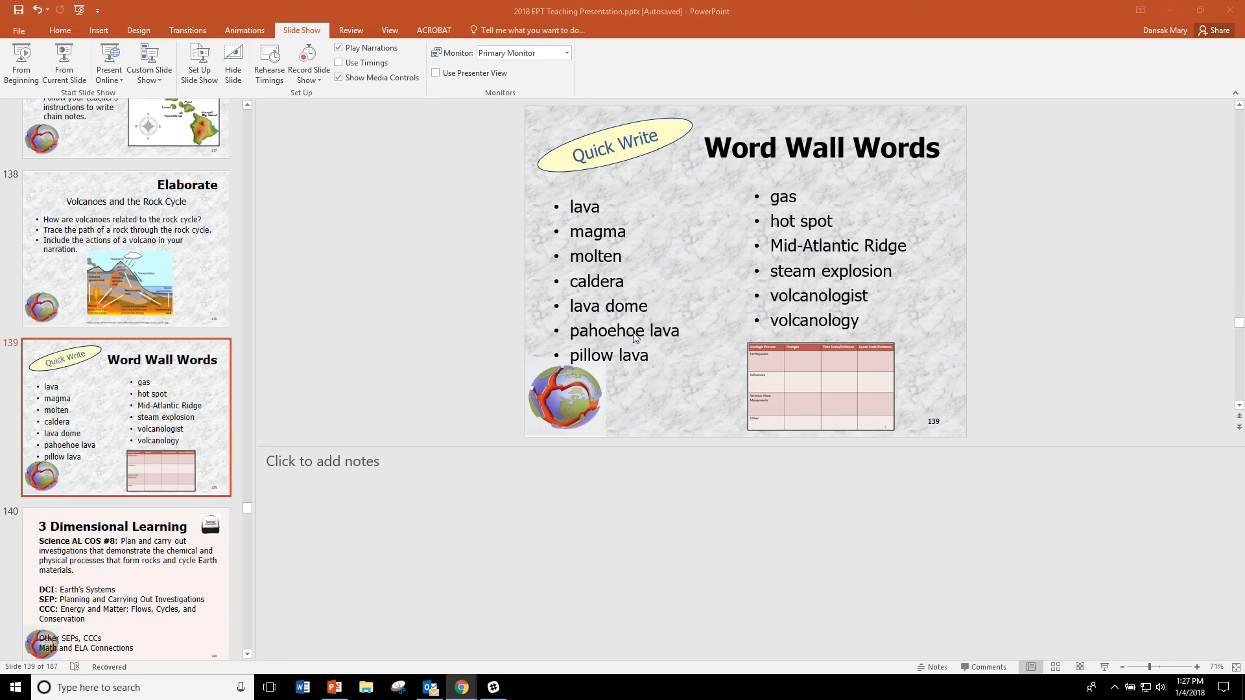
mouse_move(589, 337)
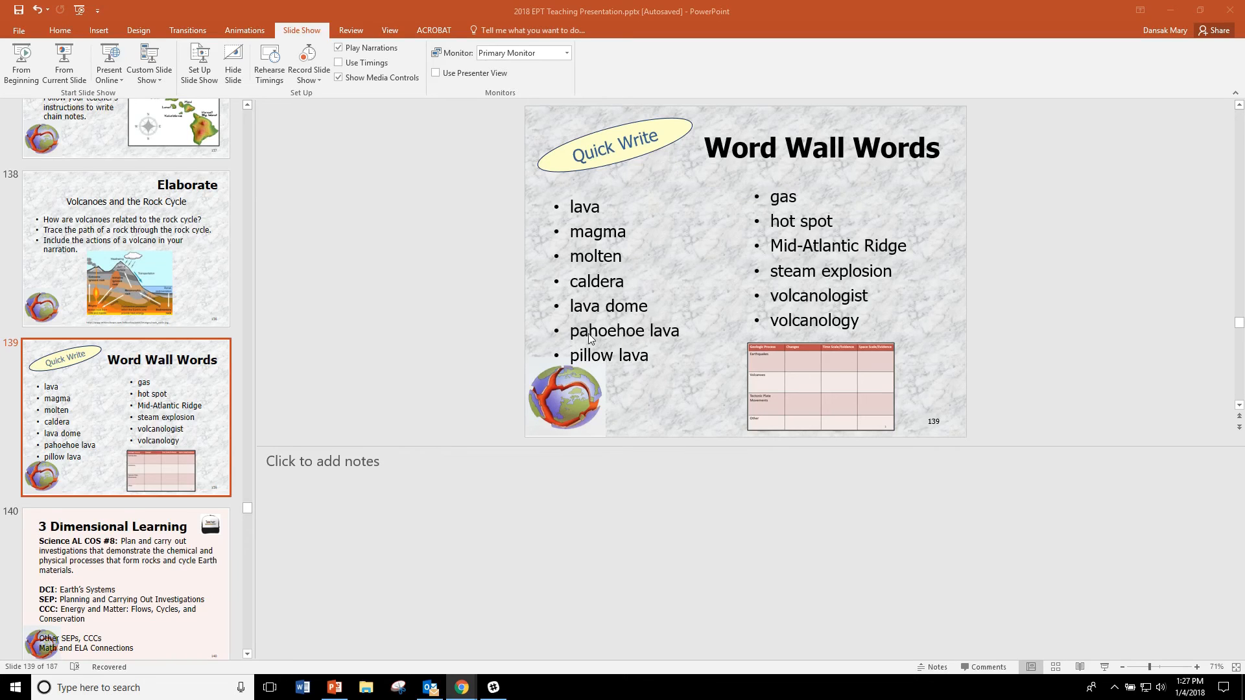
mouse_move(551, 343)
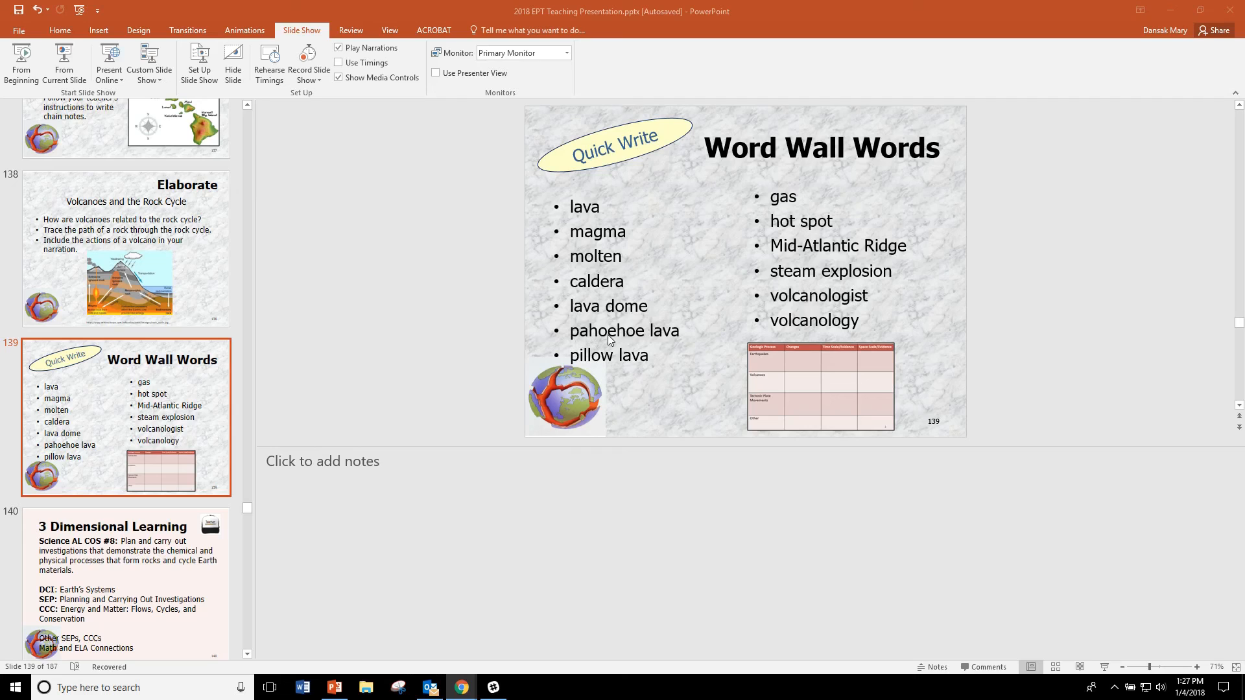
mouse_move(624, 334)
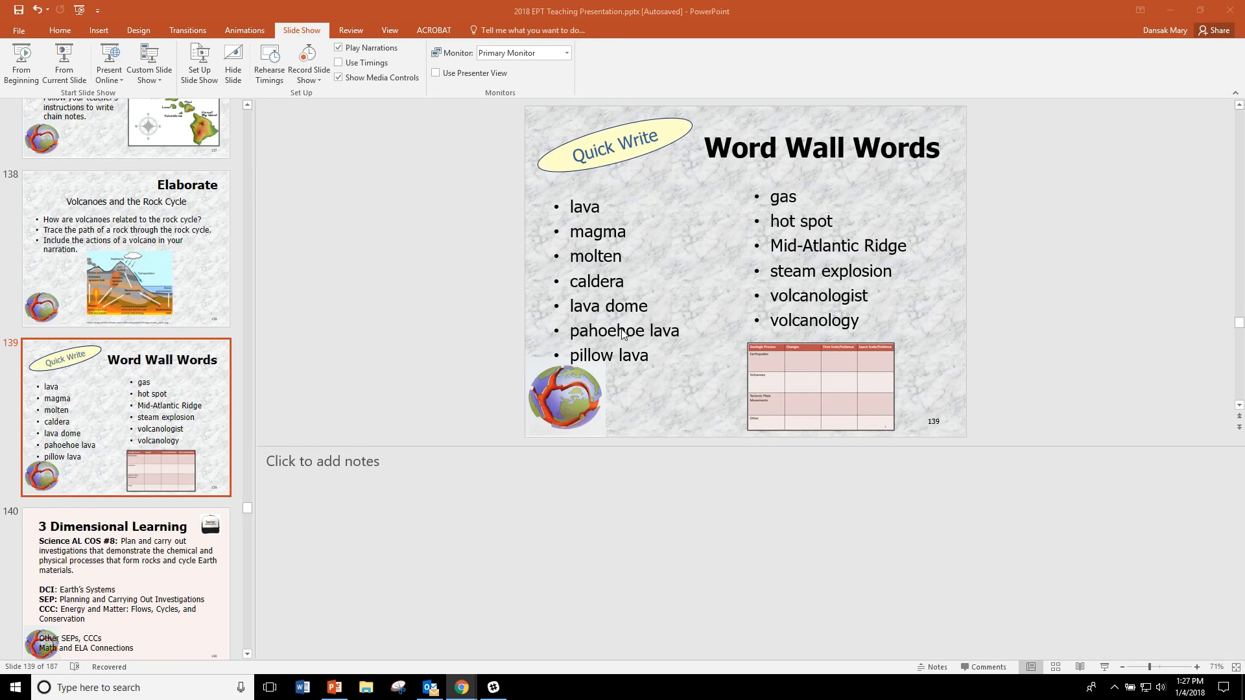